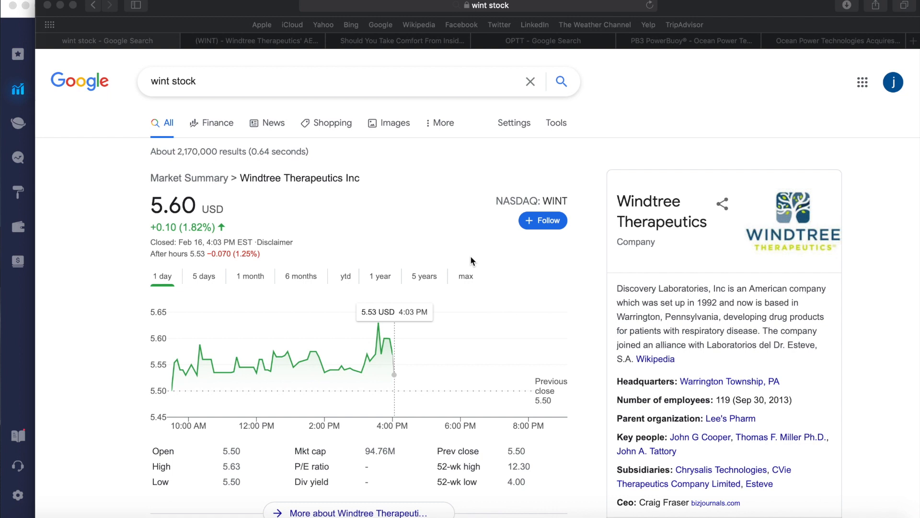
{"action": "mouse_move", "coordinate": [199, 279]}
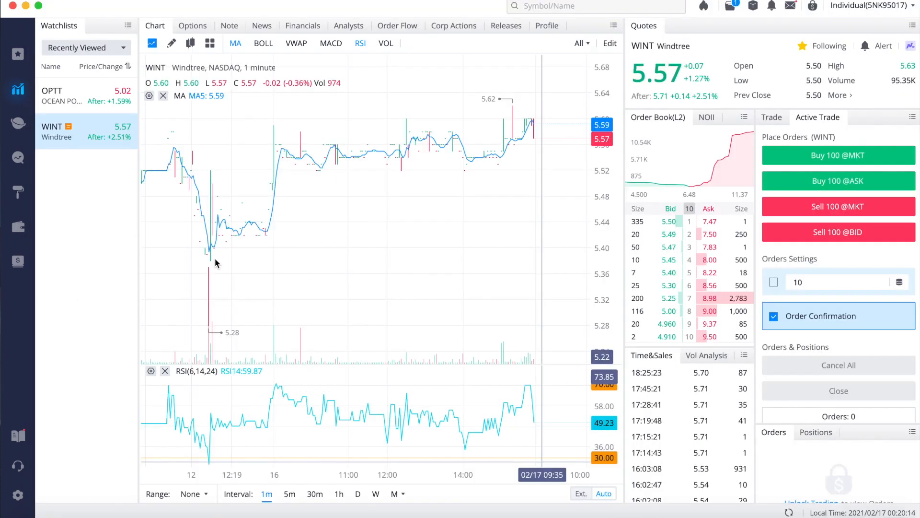
{"action": "mouse_move", "coordinate": [426, 247]}
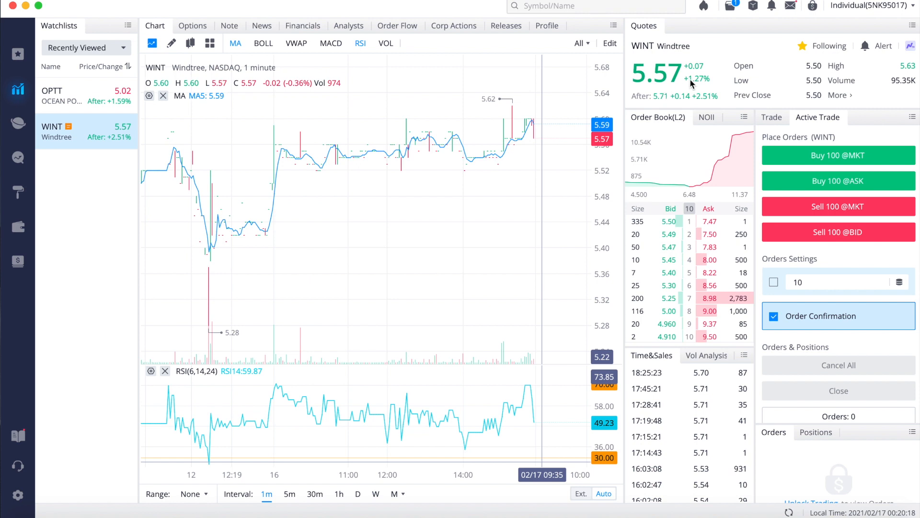
{"action": "mouse_move", "coordinate": [691, 83]}
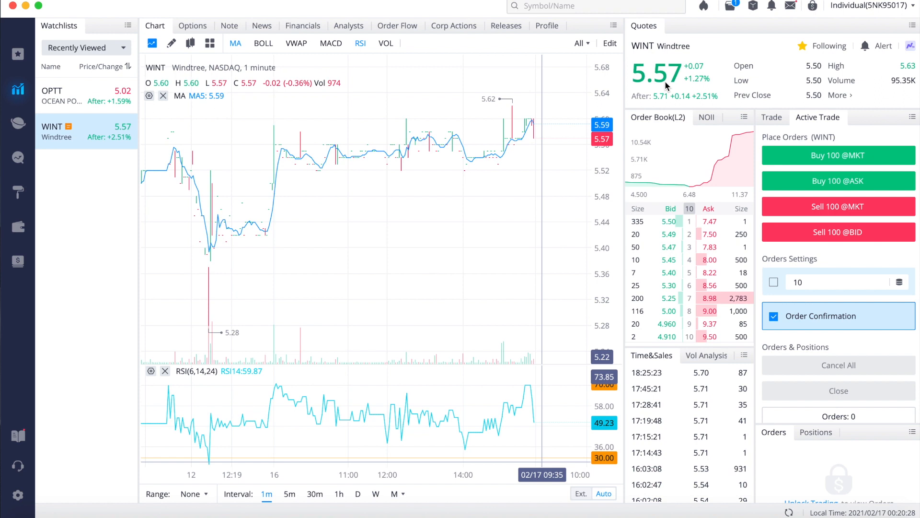
{"action": "mouse_move", "coordinate": [641, 89]}
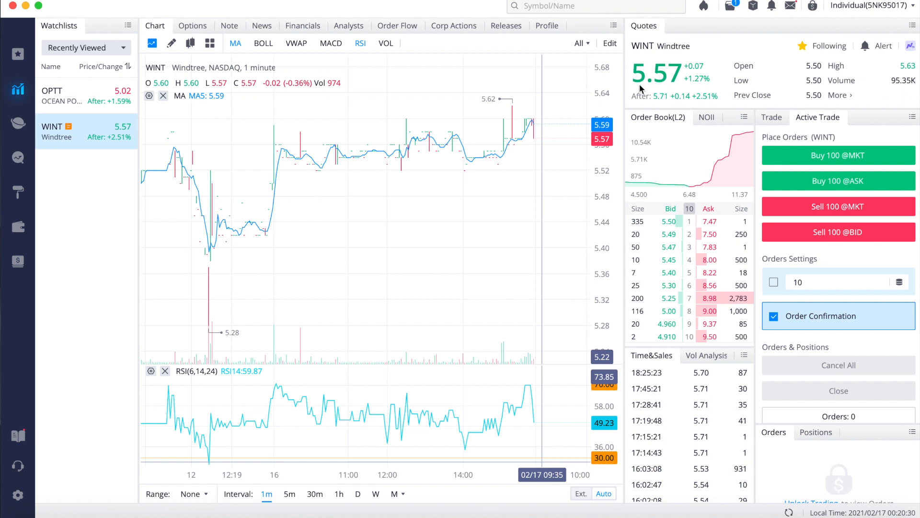
{"action": "mouse_move", "coordinate": [671, 83]}
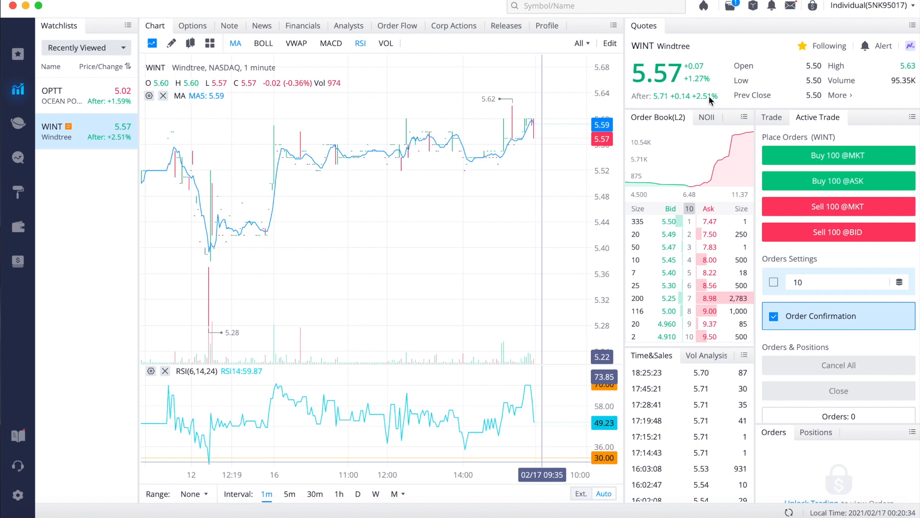
{"action": "mouse_move", "coordinate": [719, 113]}
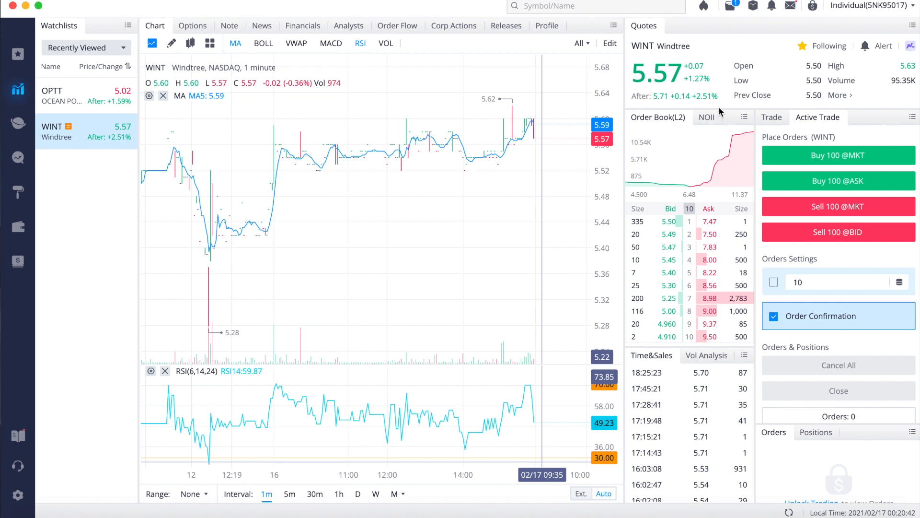
{"action": "mouse_move", "coordinate": [903, 89]}
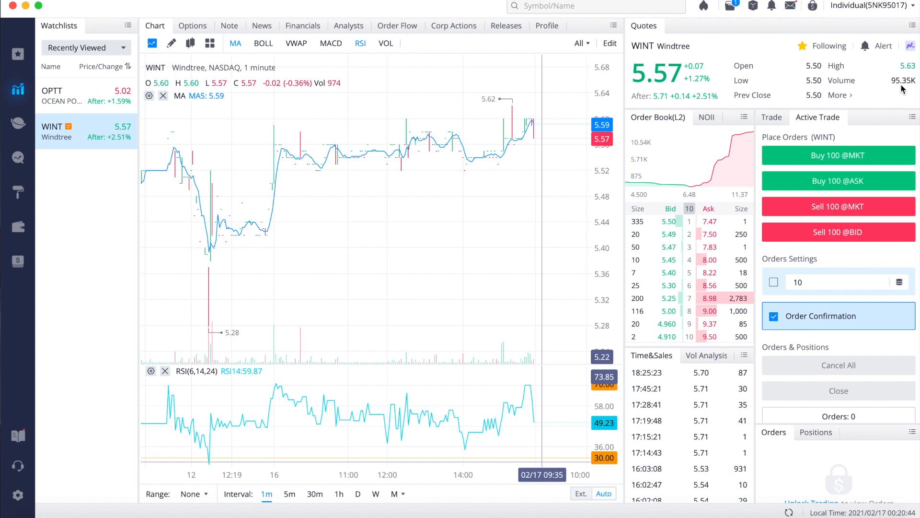
{"action": "mouse_move", "coordinate": [905, 87]}
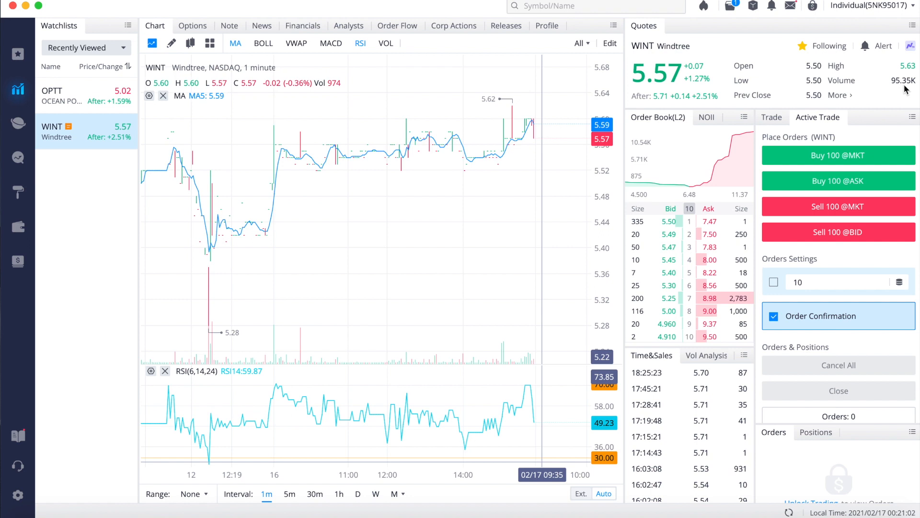
{"action": "mouse_move", "coordinate": [557, 347]}
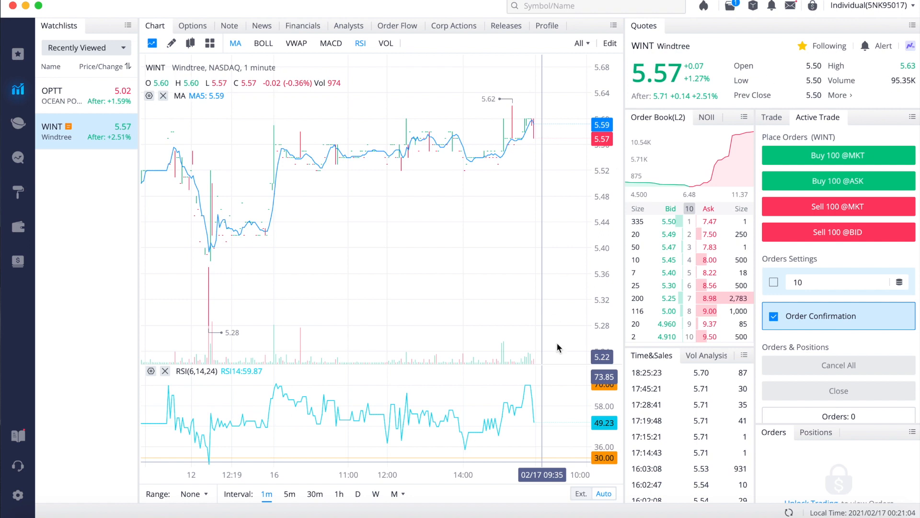
{"action": "mouse_move", "coordinate": [590, 430]}
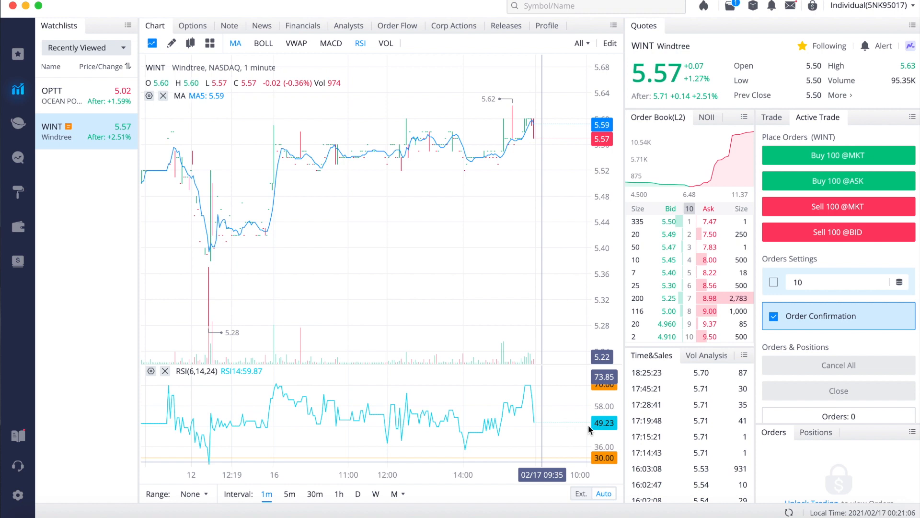
{"action": "mouse_move", "coordinate": [615, 460]}
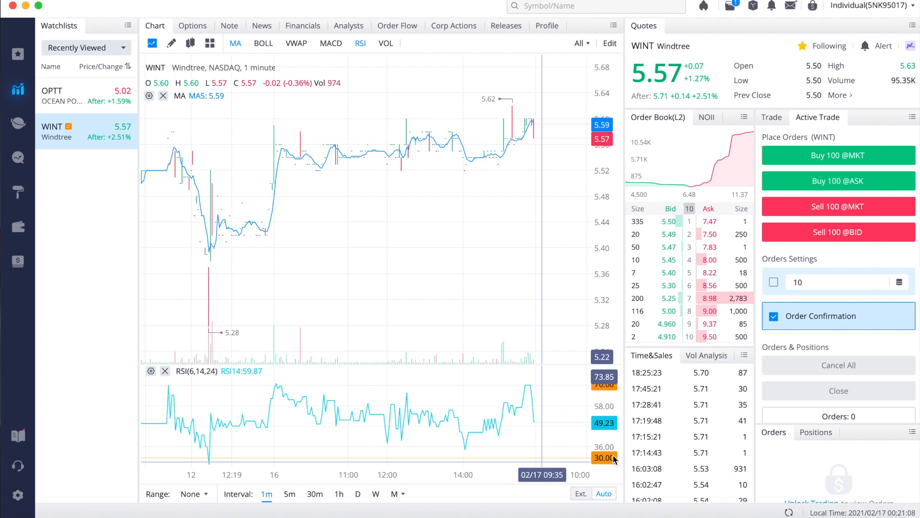
{"action": "mouse_move", "coordinate": [605, 393]}
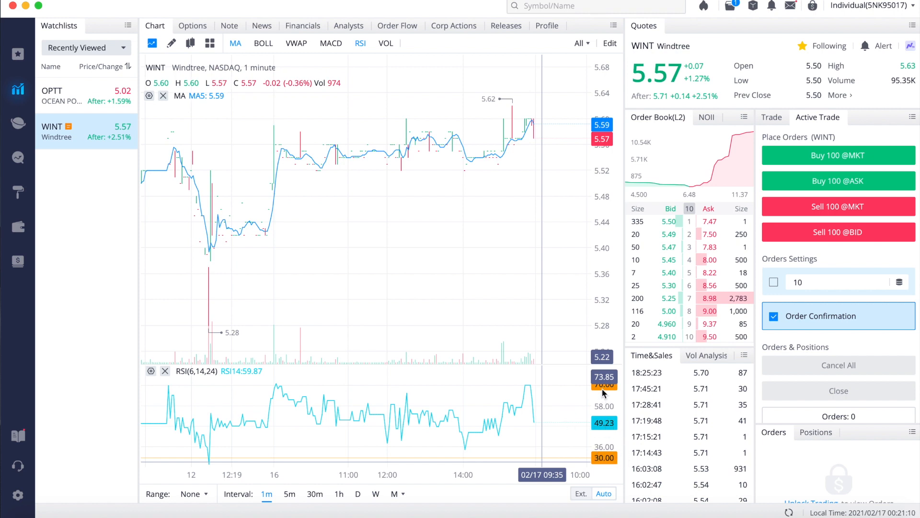
{"action": "mouse_move", "coordinate": [599, 437]}
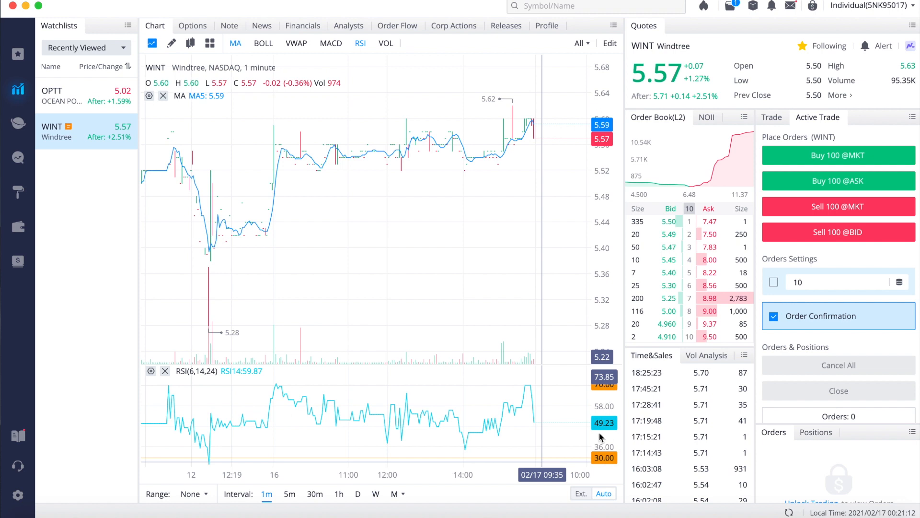
{"action": "mouse_move", "coordinate": [601, 437]}
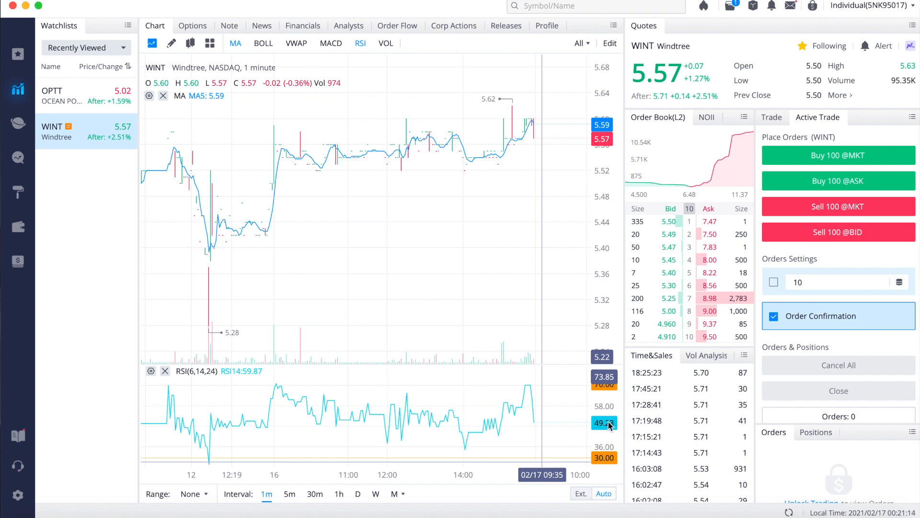
{"action": "mouse_move", "coordinate": [591, 416]}
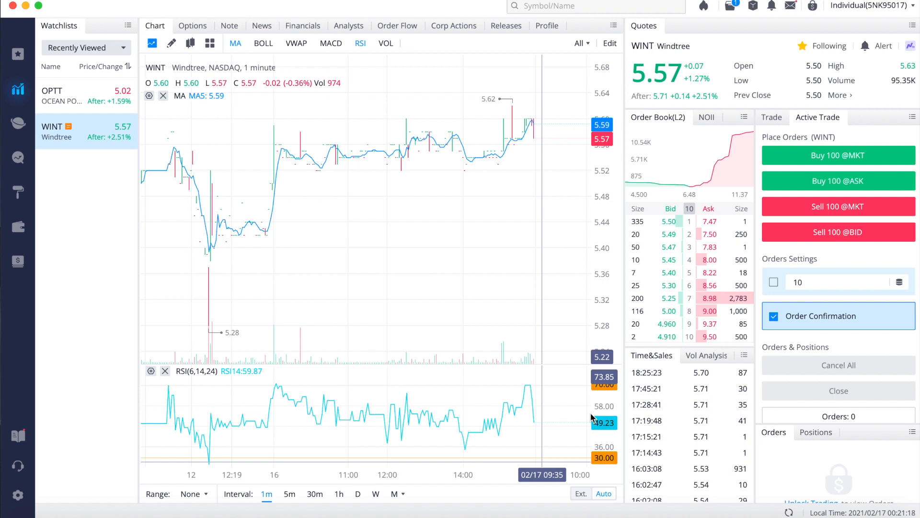
{"action": "mouse_move", "coordinate": [604, 421]}
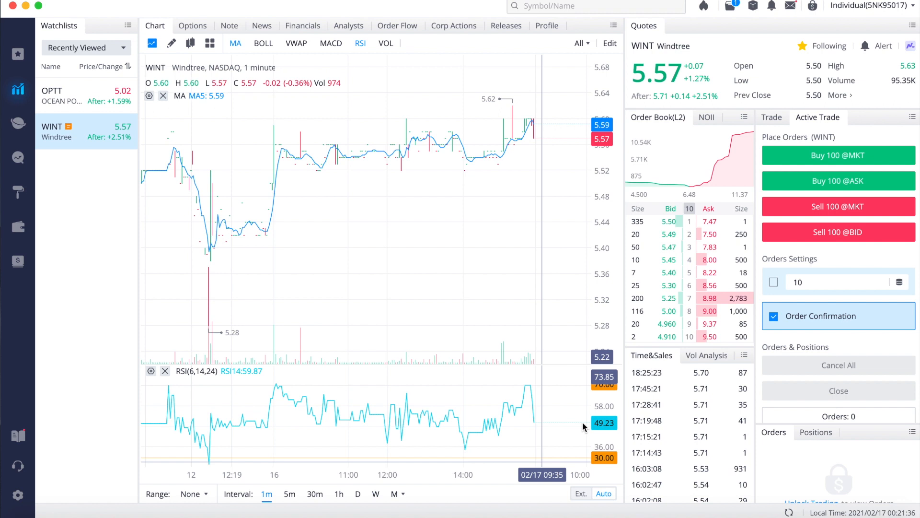
{"action": "mouse_move", "coordinate": [590, 389]}
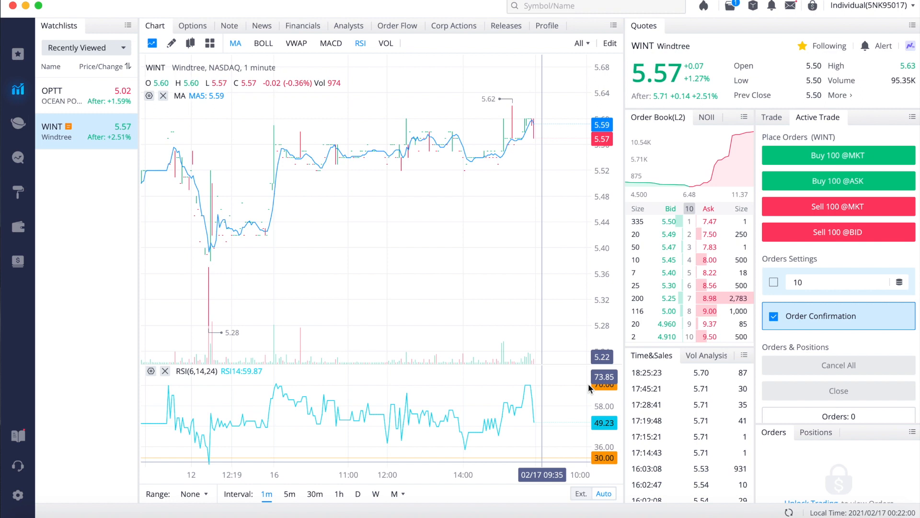
{"action": "mouse_move", "coordinate": [796, 358]}
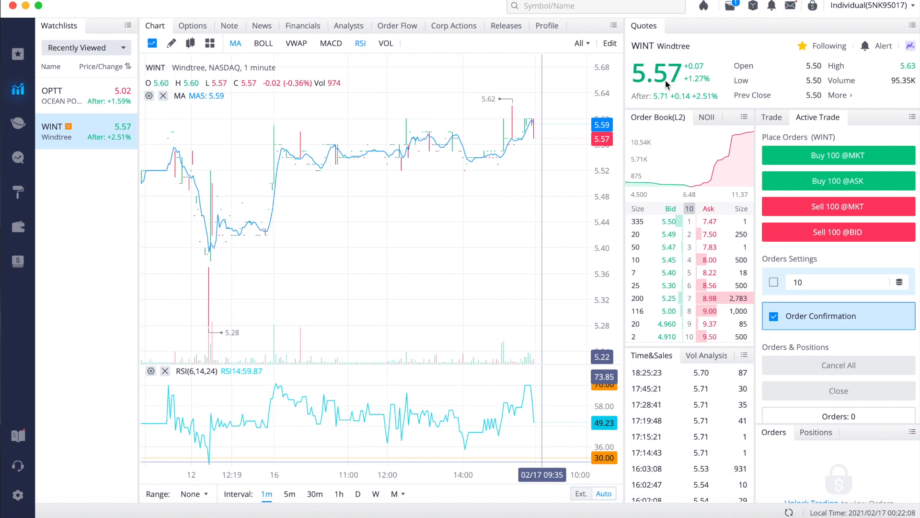
{"action": "mouse_move", "coordinate": [733, 309]}
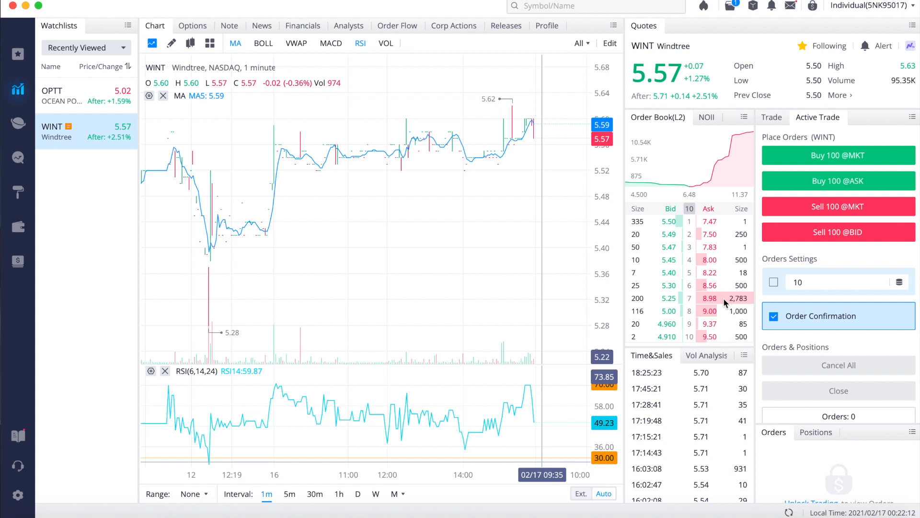
{"action": "mouse_move", "coordinate": [707, 260]}
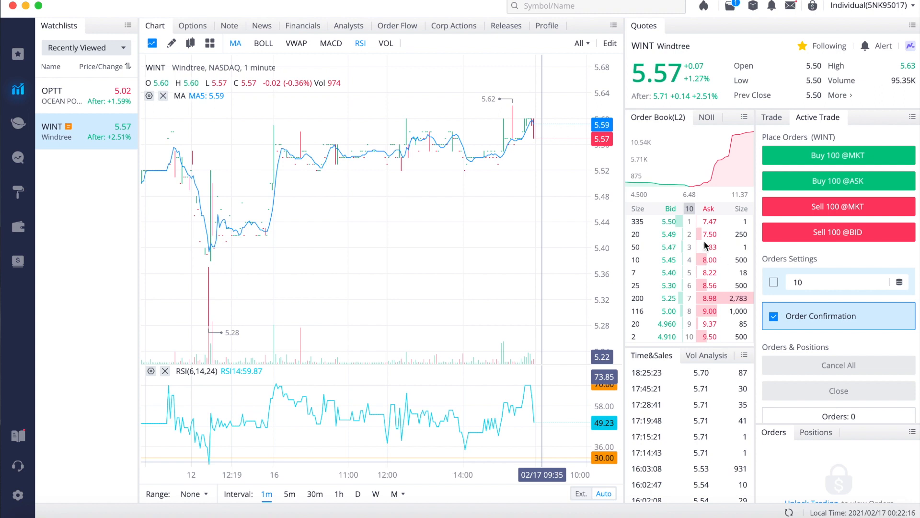
{"action": "mouse_move", "coordinate": [705, 263]}
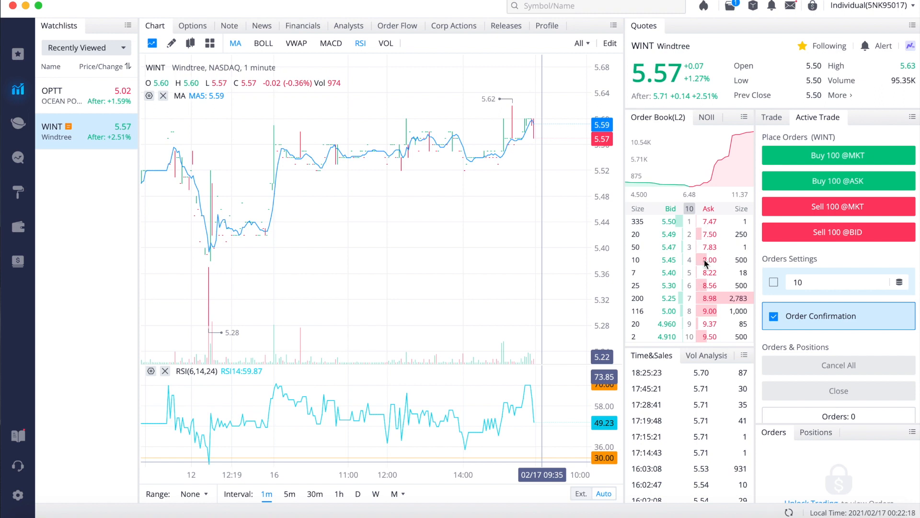
{"action": "mouse_move", "coordinate": [721, 303]}
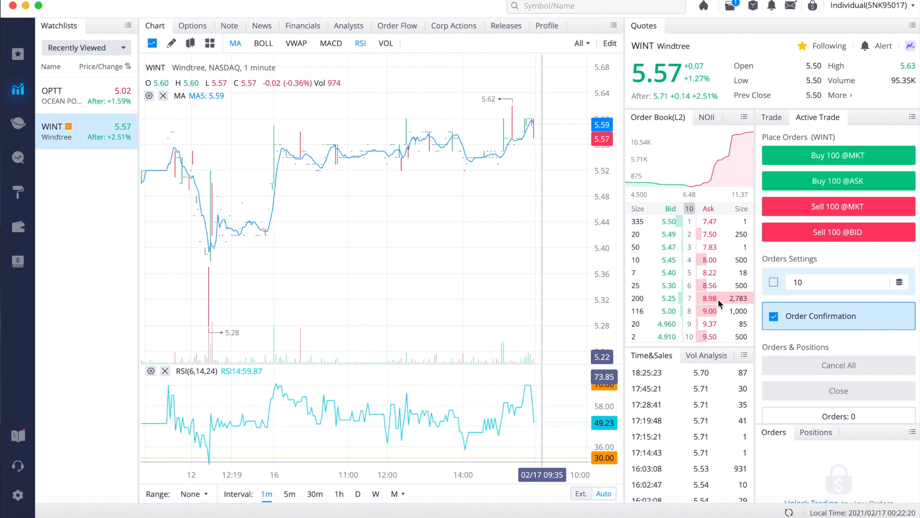
{"action": "mouse_move", "coordinate": [734, 303]}
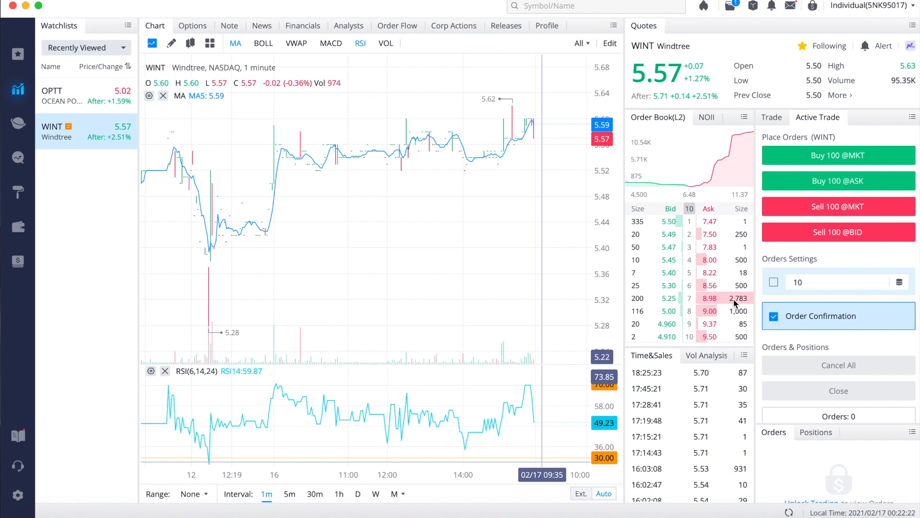
{"action": "mouse_move", "coordinate": [722, 316]}
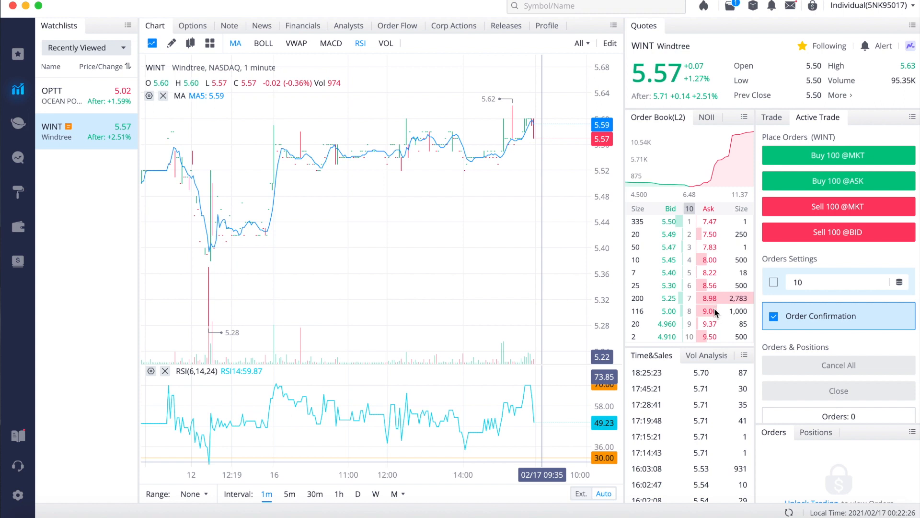
{"action": "mouse_move", "coordinate": [721, 314]}
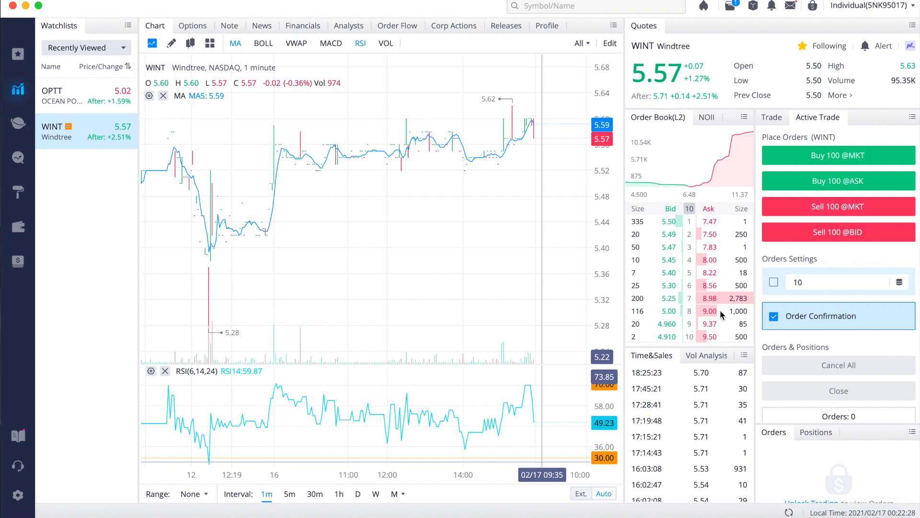
{"action": "mouse_move", "coordinate": [713, 154]}
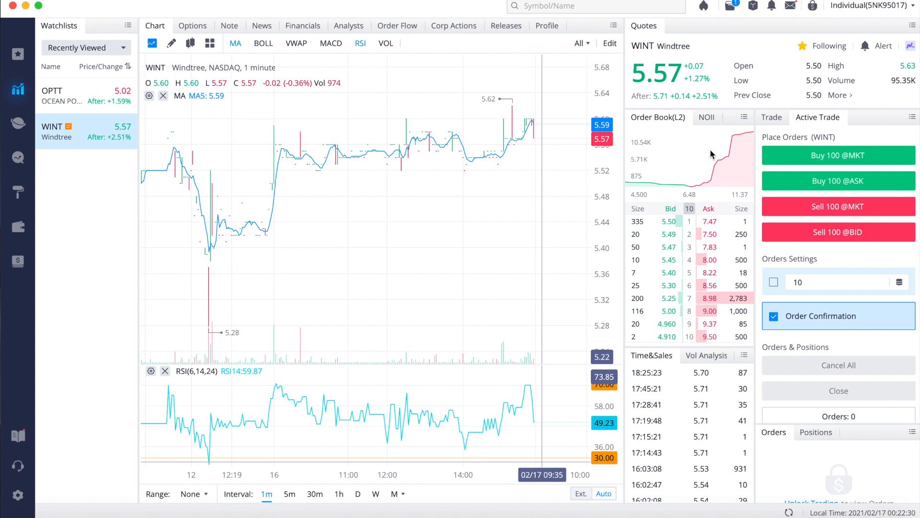
{"action": "mouse_move", "coordinate": [672, 85]}
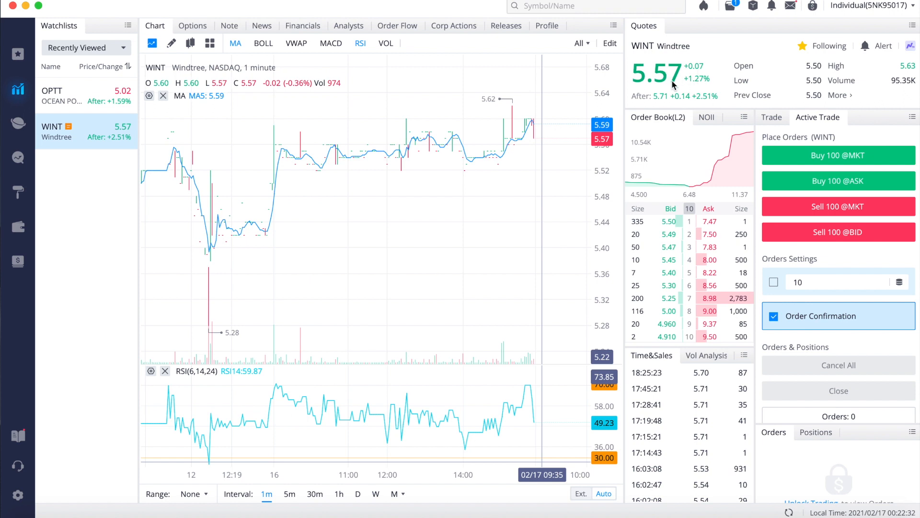
{"action": "mouse_move", "coordinate": [707, 85]}
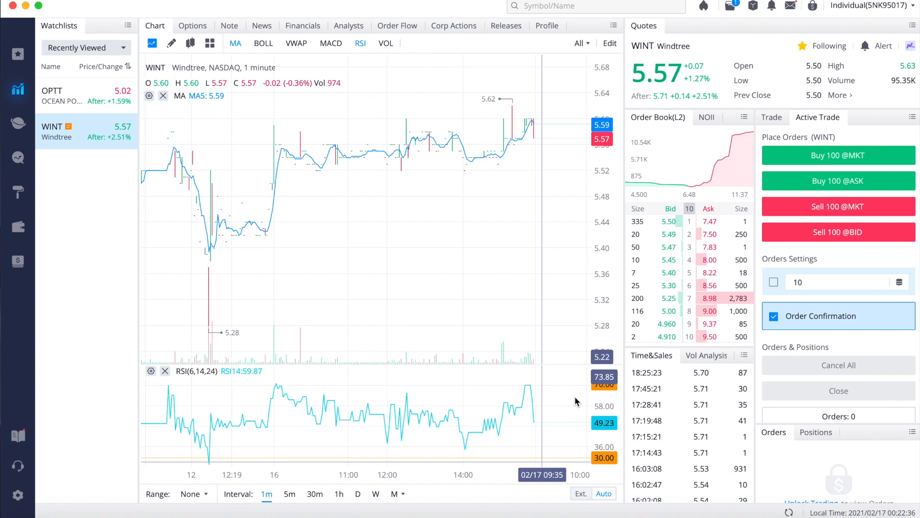
{"action": "mouse_move", "coordinate": [682, 103]}
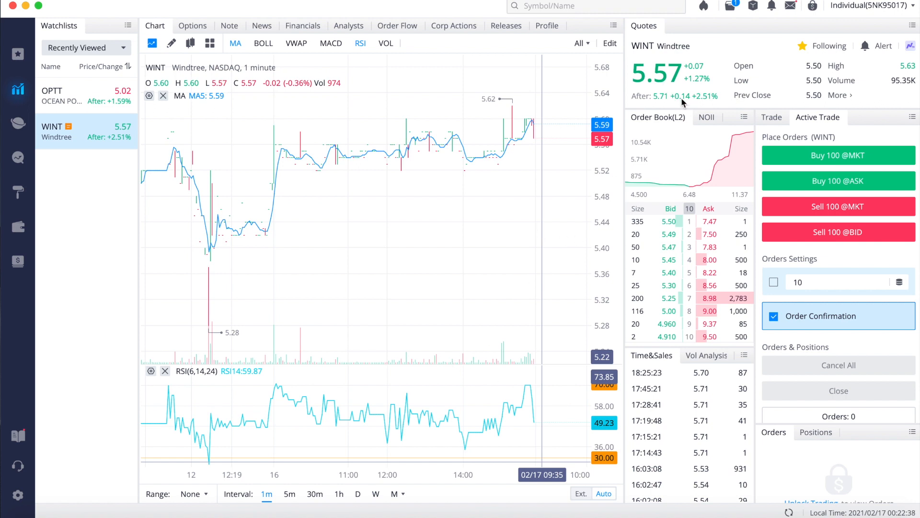
{"action": "mouse_move", "coordinate": [149, 469]}
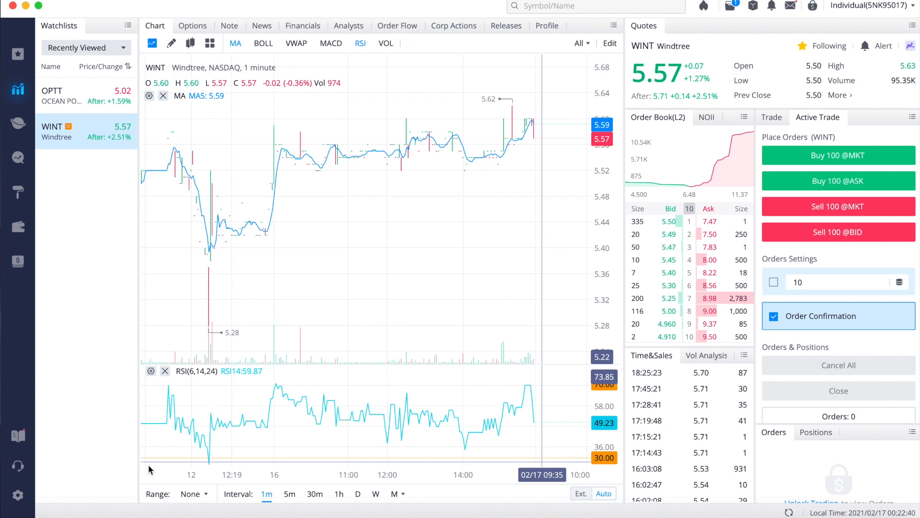
{"action": "mouse_move", "coordinate": [106, 504]}
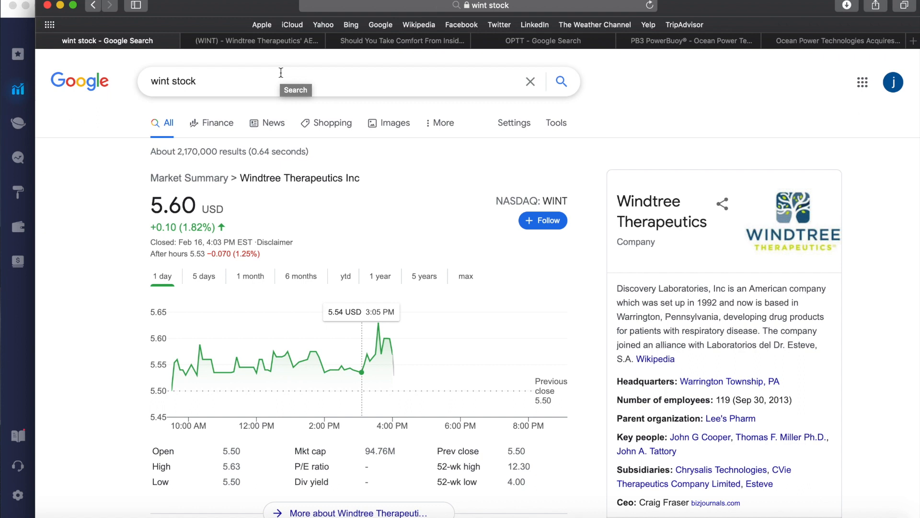
{"action": "mouse_move", "coordinate": [299, 40]}
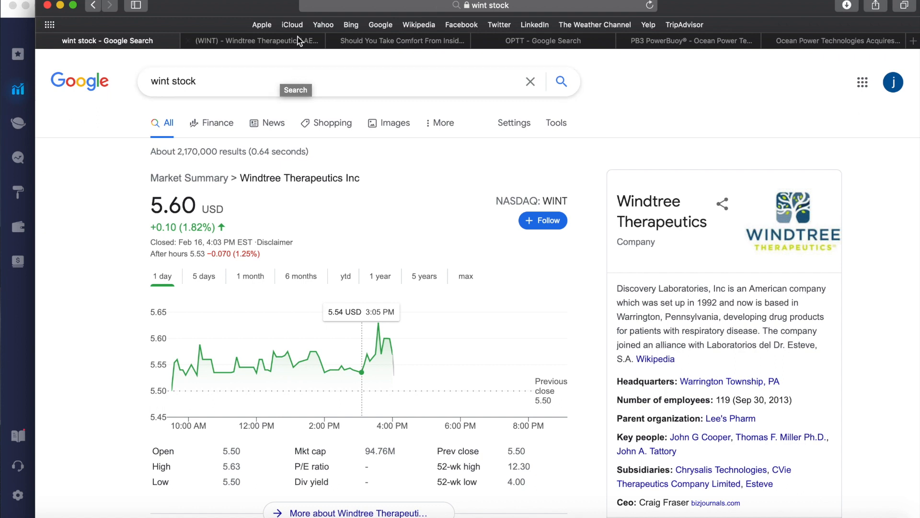
Switch to the Benzinga article on Windtree's US patent for the AEROSURF delivery device.
{"action": "left_click", "coordinate": [253, 40]}
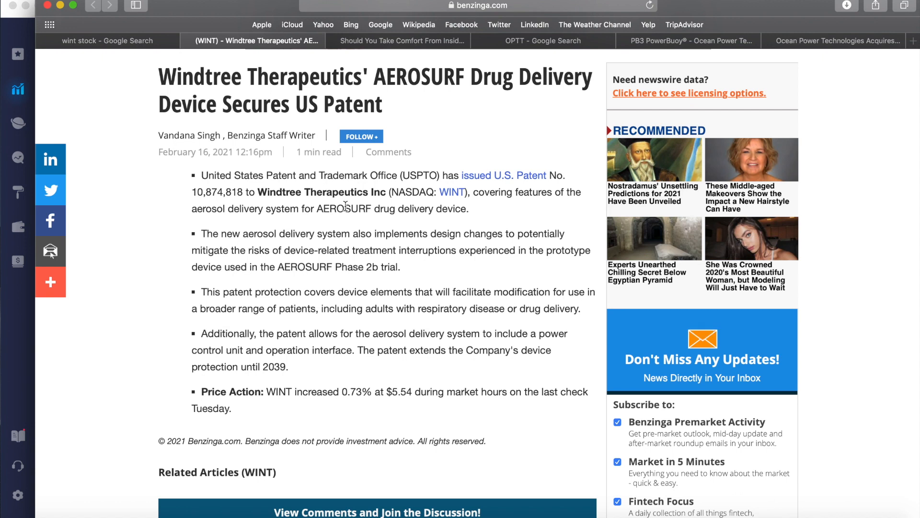
{"action": "mouse_move", "coordinate": [395, 231]}
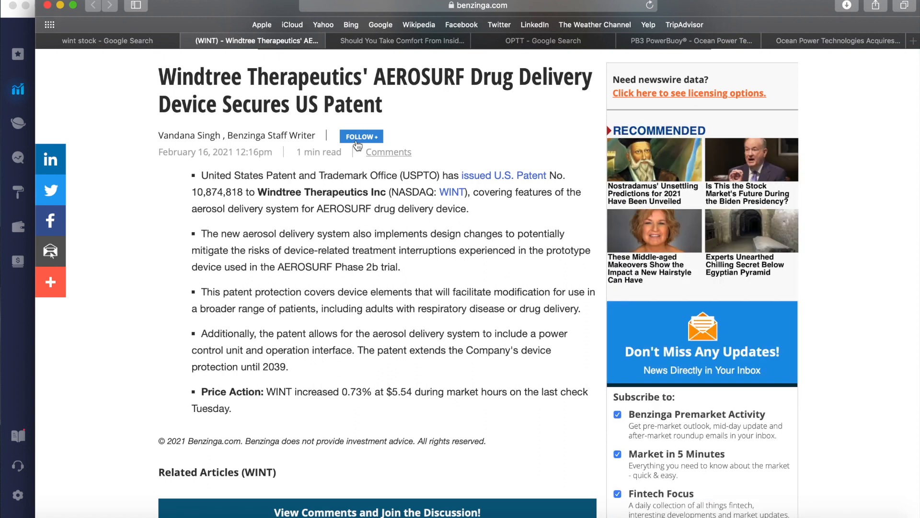
{"action": "mouse_move", "coordinate": [368, 241]}
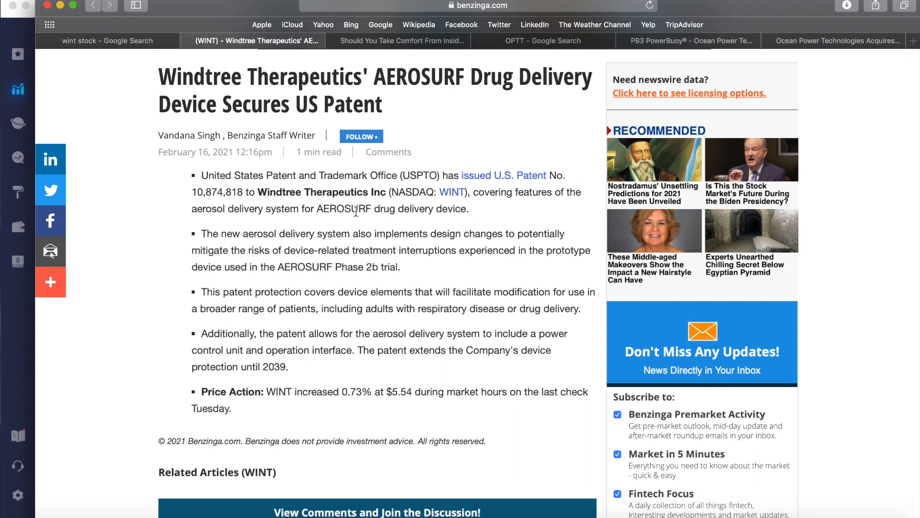
{"action": "mouse_move", "coordinate": [418, 83]}
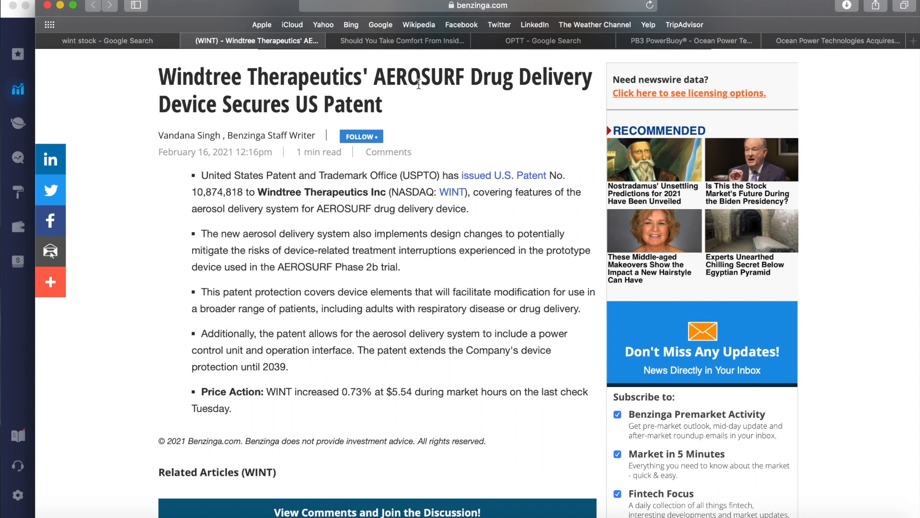
{"action": "mouse_move", "coordinate": [435, 63]}
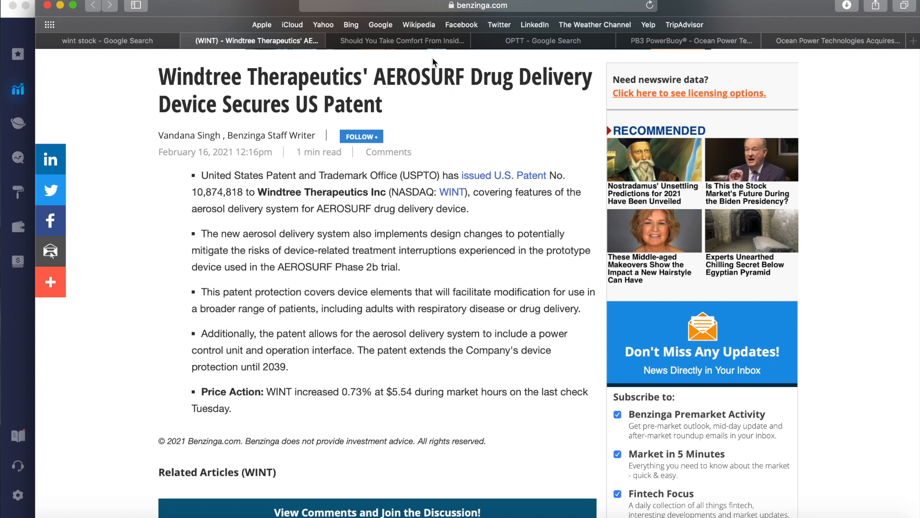
Open the Simply Wall St 'Should You Take Comfort From Insider…' article on WINT insider purchases.
{"action": "left_click", "coordinate": [401, 40]}
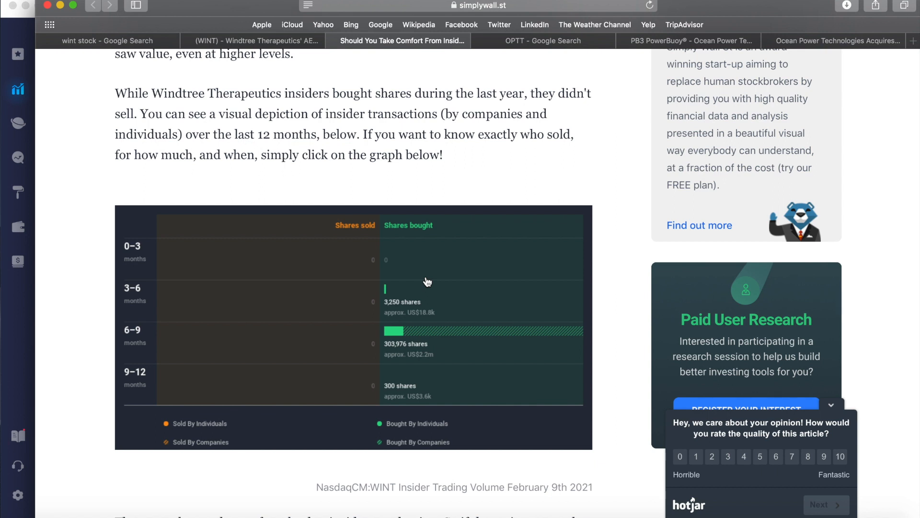
{"action": "mouse_move", "coordinate": [350, 265]}
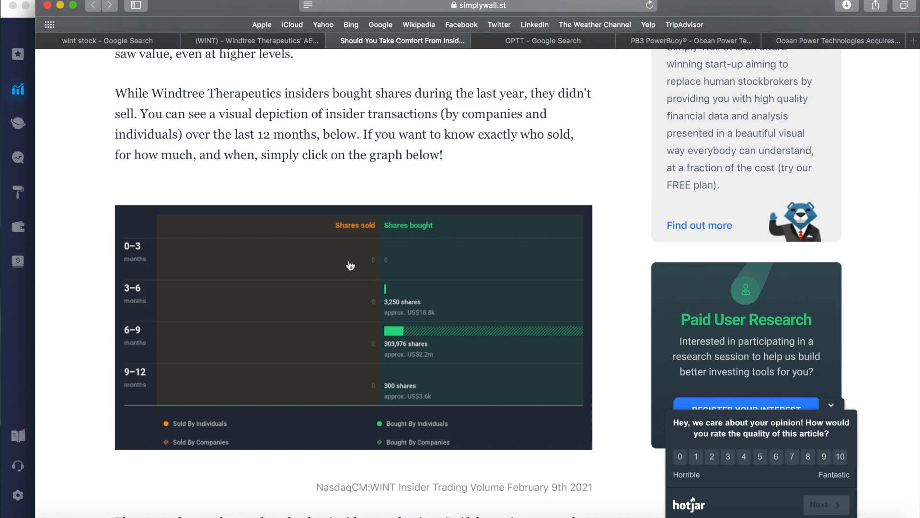
{"action": "mouse_move", "coordinate": [426, 272]}
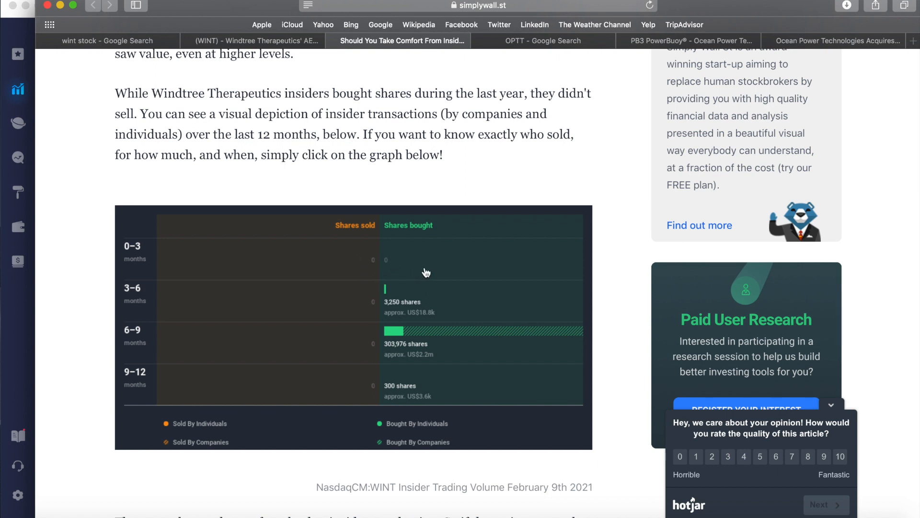
{"action": "mouse_move", "coordinate": [408, 360]}
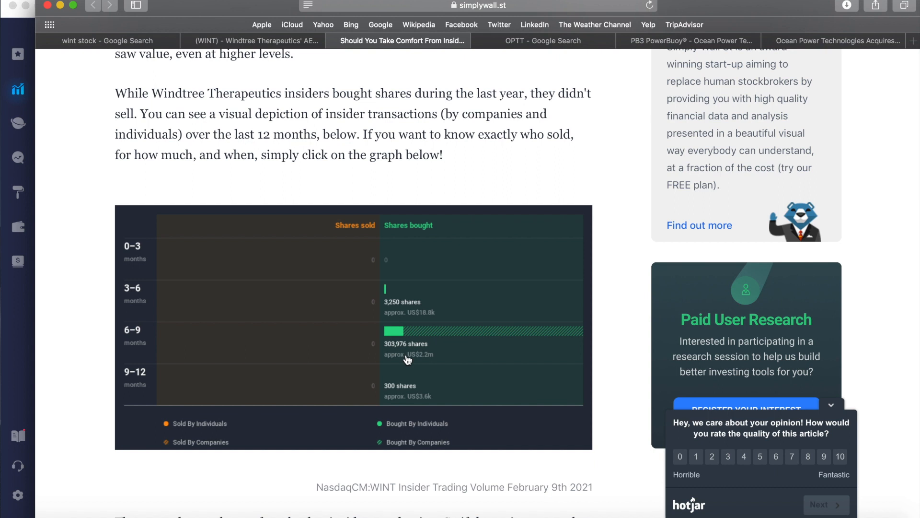
{"action": "mouse_move", "coordinate": [415, 316]}
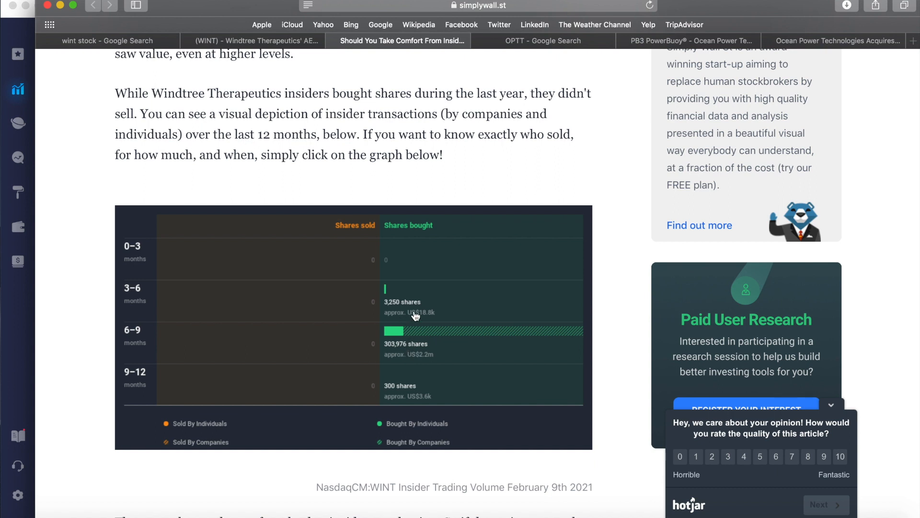
{"action": "mouse_move", "coordinate": [301, 257]}
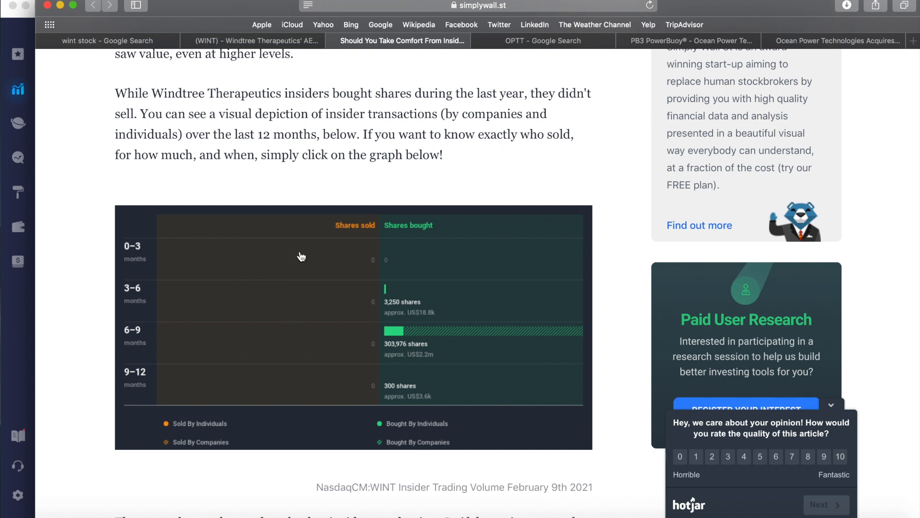
{"action": "mouse_move", "coordinate": [455, 342]}
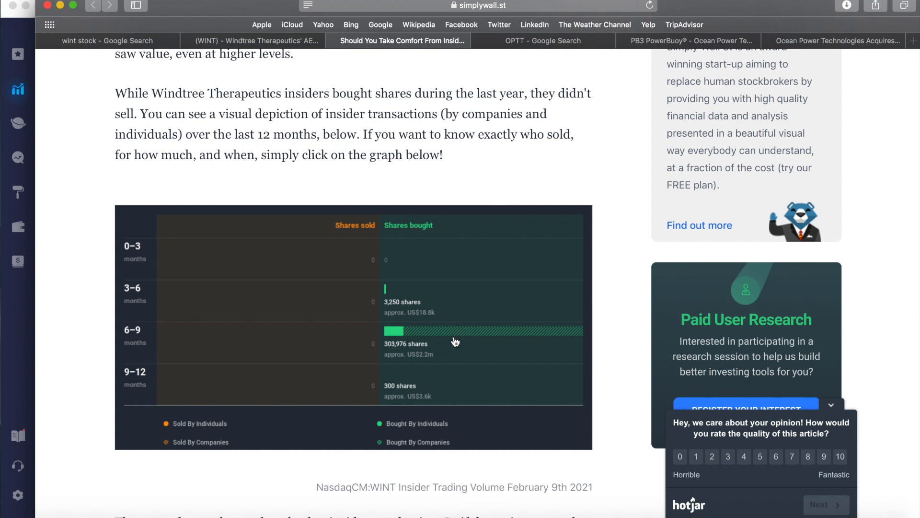
{"action": "mouse_move", "coordinate": [447, 351]}
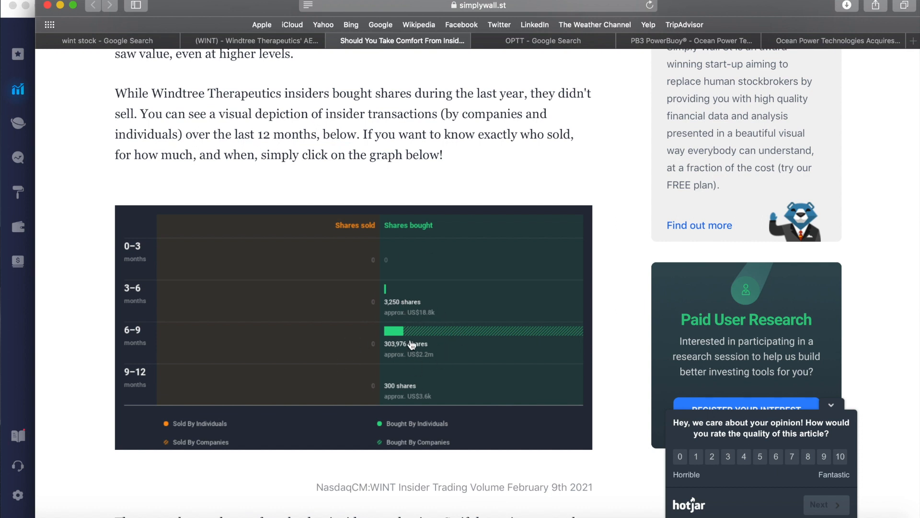
{"action": "mouse_move", "coordinate": [420, 371]}
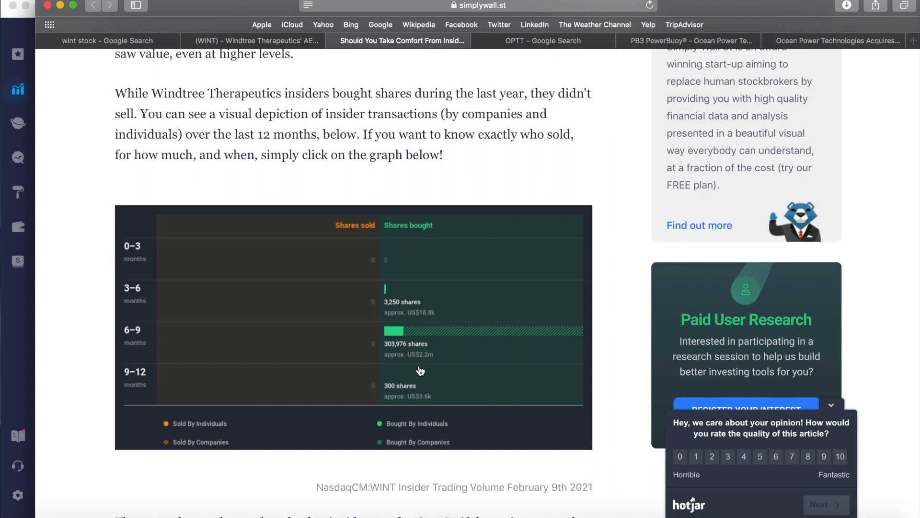
{"action": "mouse_move", "coordinate": [431, 363]}
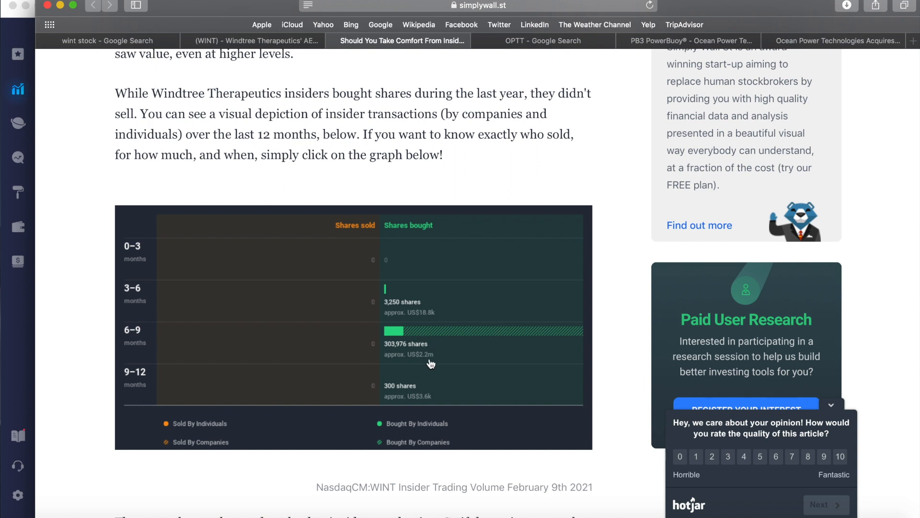
{"action": "mouse_move", "coordinate": [417, 390]}
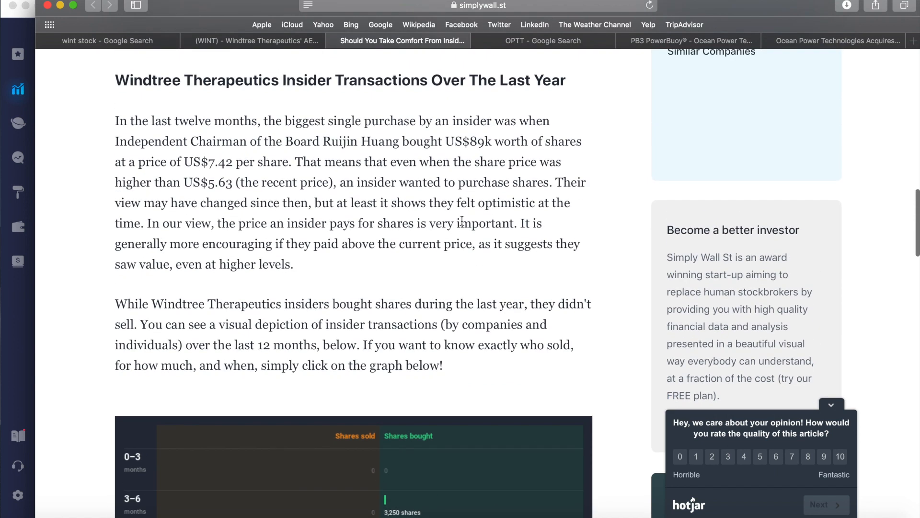
Scroll back up through the Simply Wall St Windtree insider-buying article.
{"action": "scroll", "scroll_direction": "up", "scroll_amount": 3}
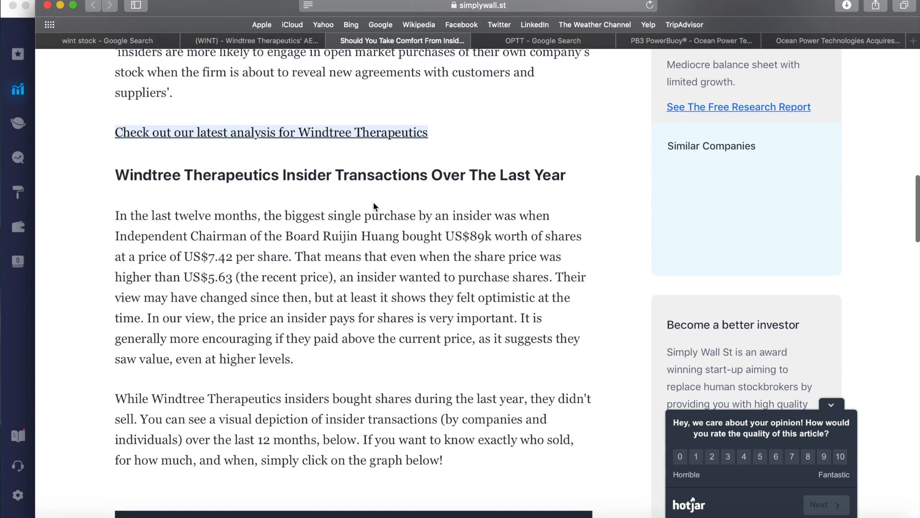
{"action": "mouse_move", "coordinate": [366, 240]}
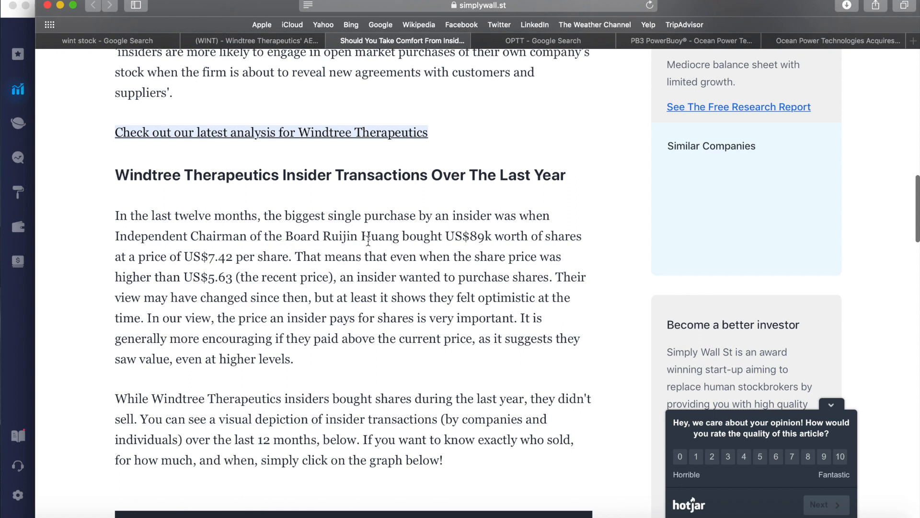
{"action": "mouse_move", "coordinate": [483, 243]}
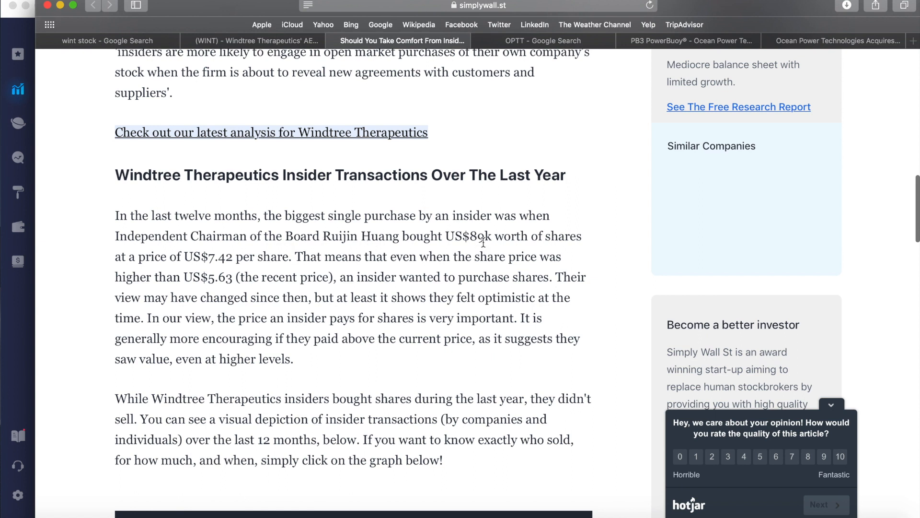
{"action": "mouse_move", "coordinate": [221, 254]}
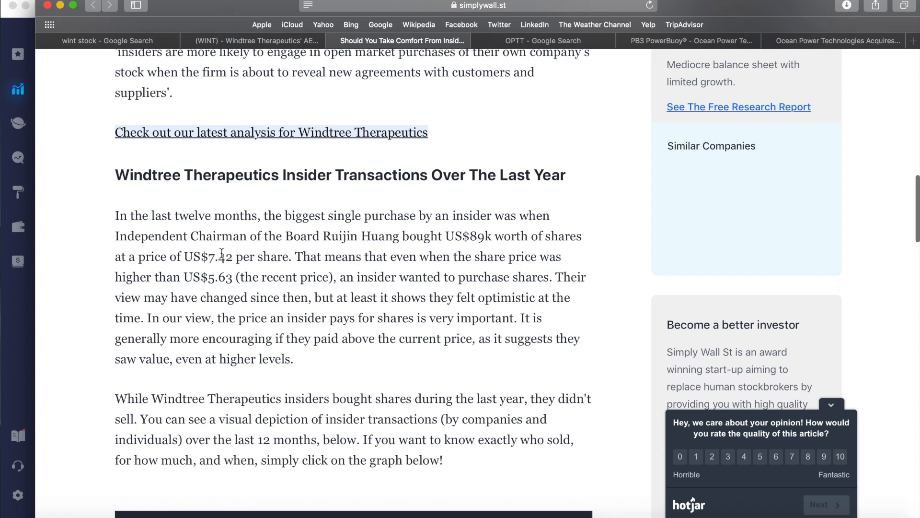
{"action": "mouse_move", "coordinate": [263, 259]}
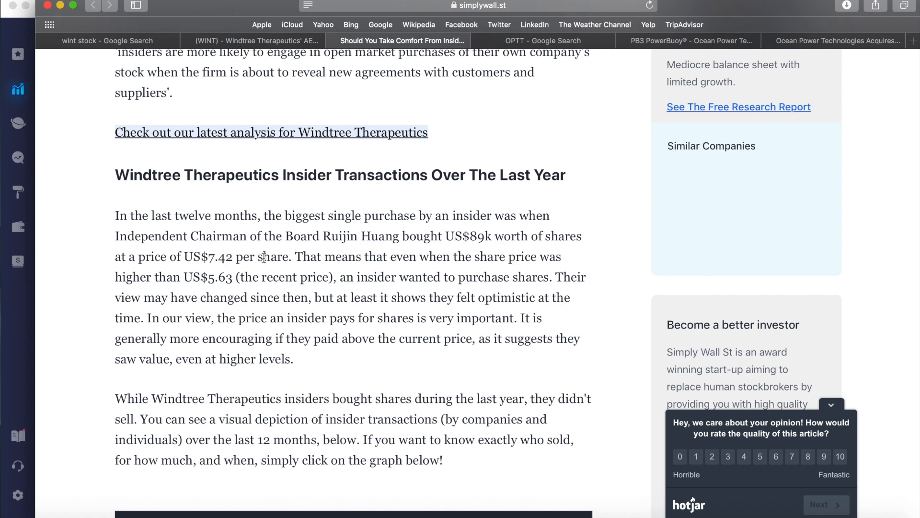
{"action": "mouse_move", "coordinate": [314, 253]}
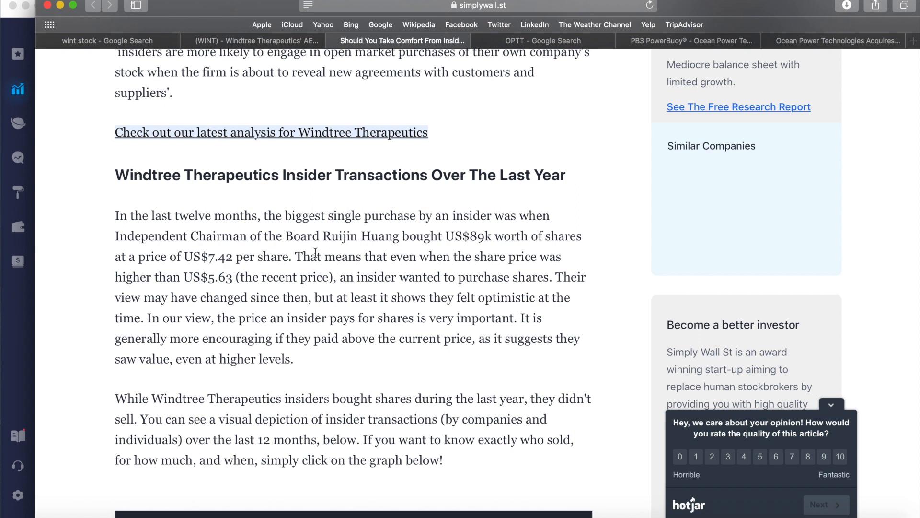
{"action": "scroll", "scroll_direction": "up", "scroll_amount": 3}
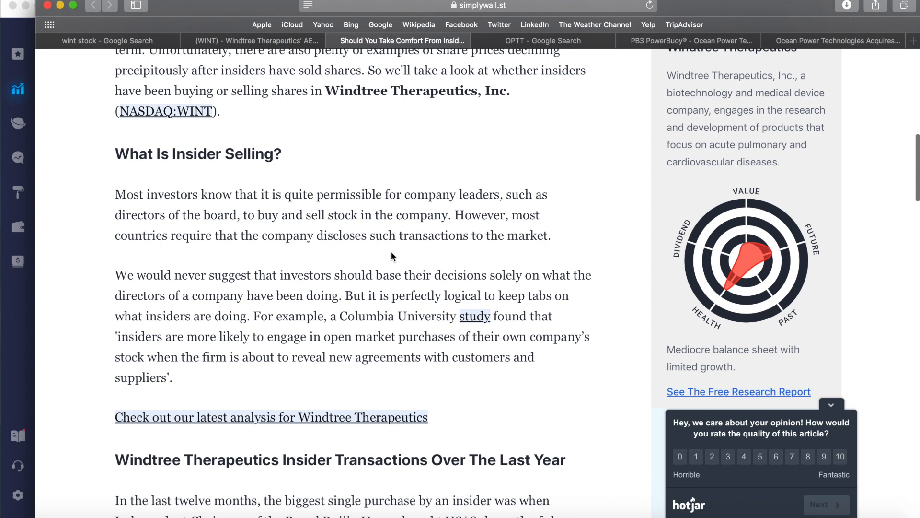
{"action": "scroll", "scroll_direction": "down", "scroll_amount": 3}
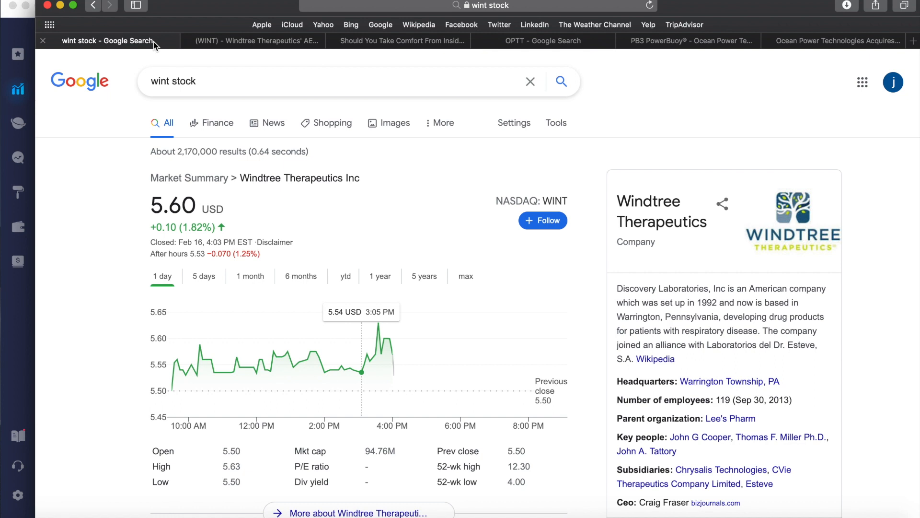
{"action": "mouse_move", "coordinate": [342, 136]}
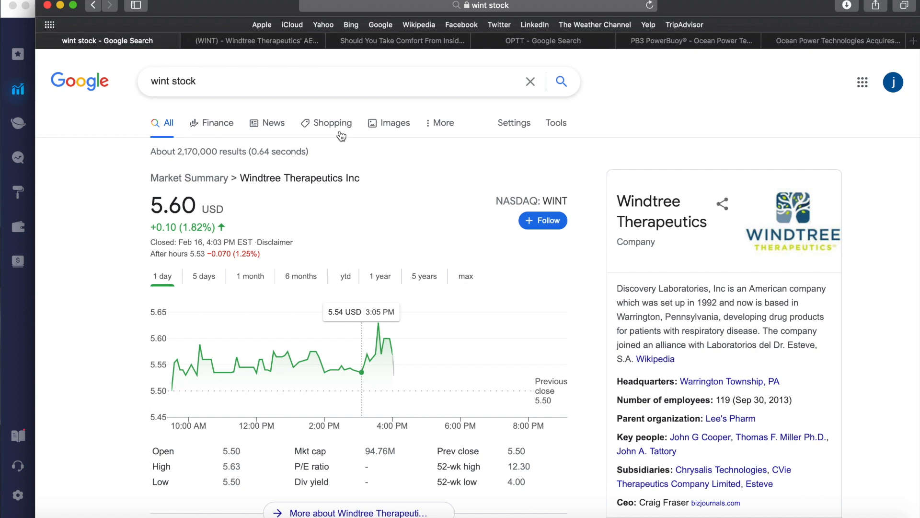
{"action": "mouse_move", "coordinate": [344, 147]}
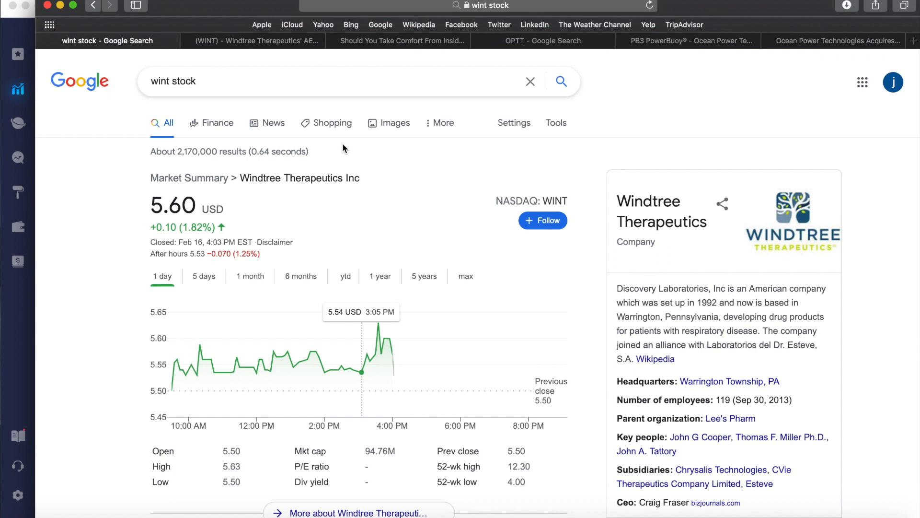
{"action": "mouse_move", "coordinate": [426, 115]}
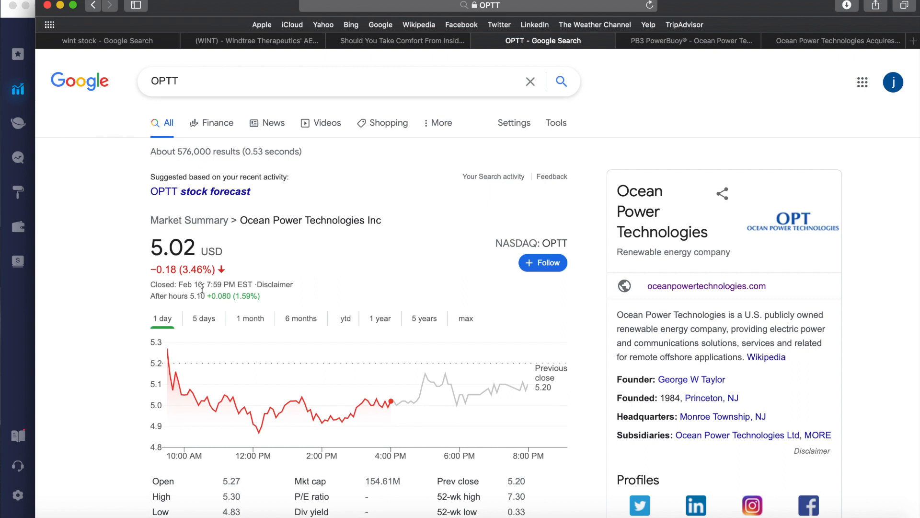
{"action": "mouse_move", "coordinate": [527, 383]}
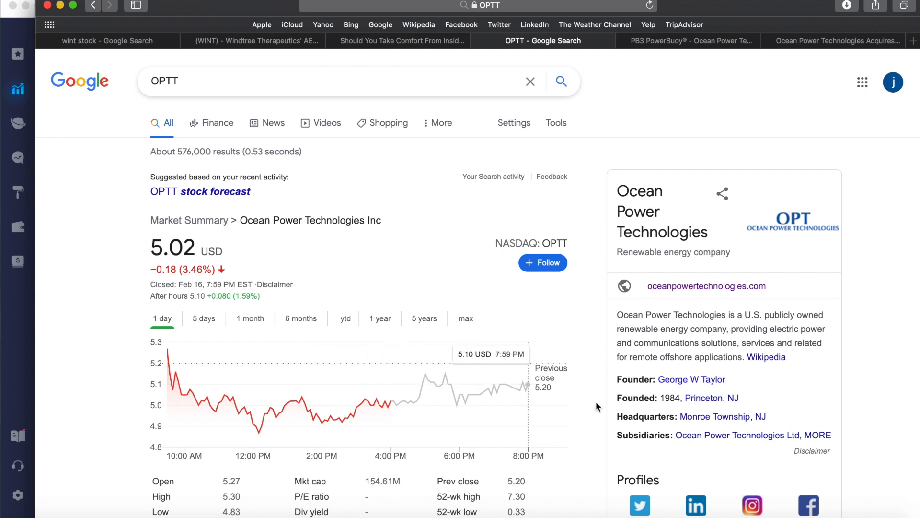
{"action": "mouse_move", "coordinate": [463, 234]}
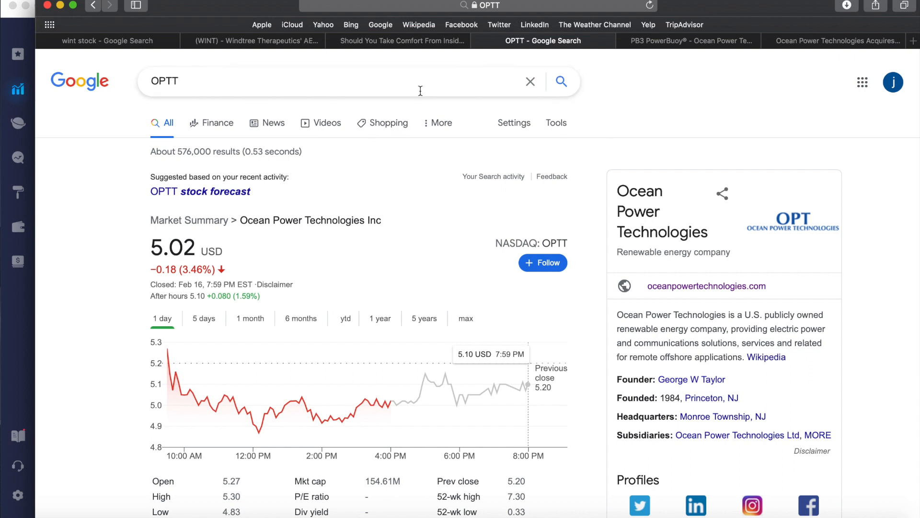
{"action": "mouse_move", "coordinate": [92, 168]}
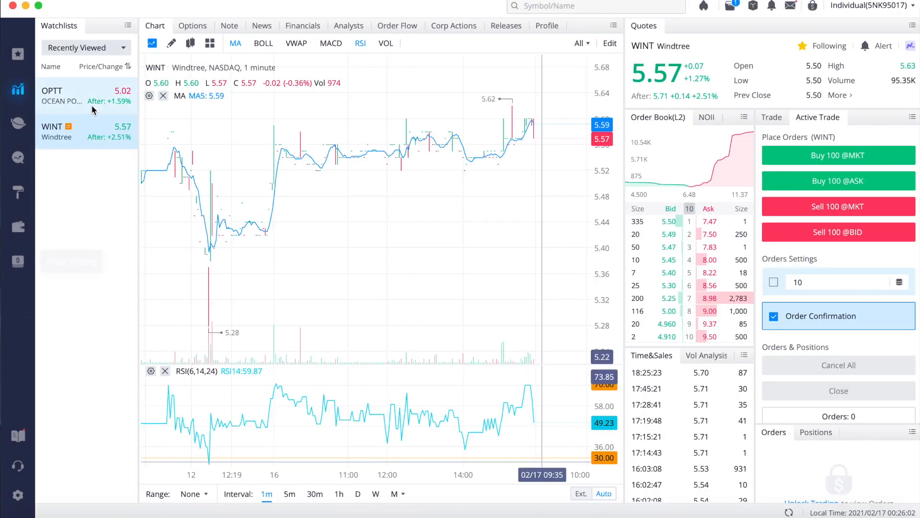
{"action": "left_click", "coordinate": [62, 95]}
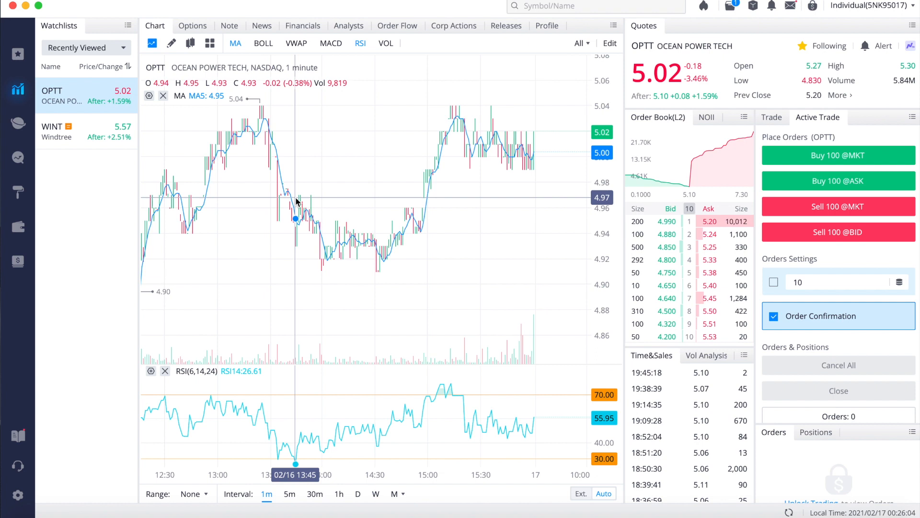
{"action": "mouse_move", "coordinate": [591, 417]}
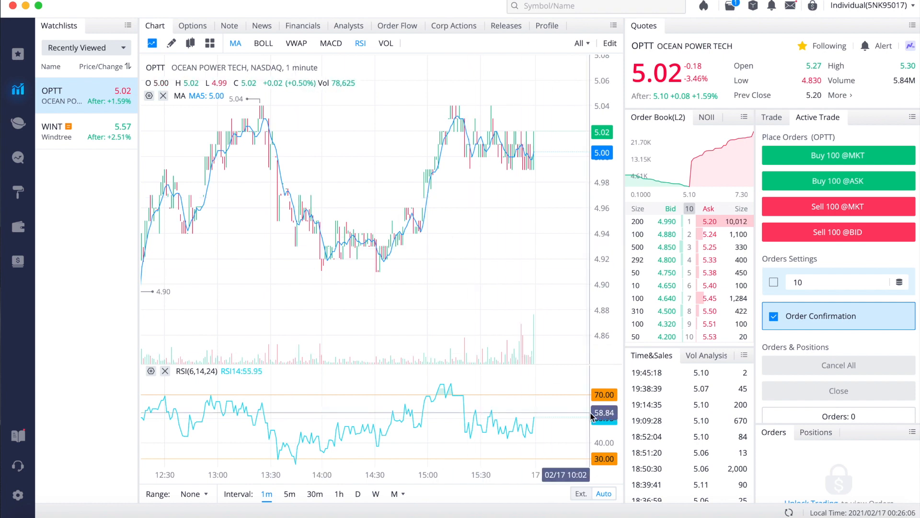
{"action": "mouse_move", "coordinate": [537, 399]}
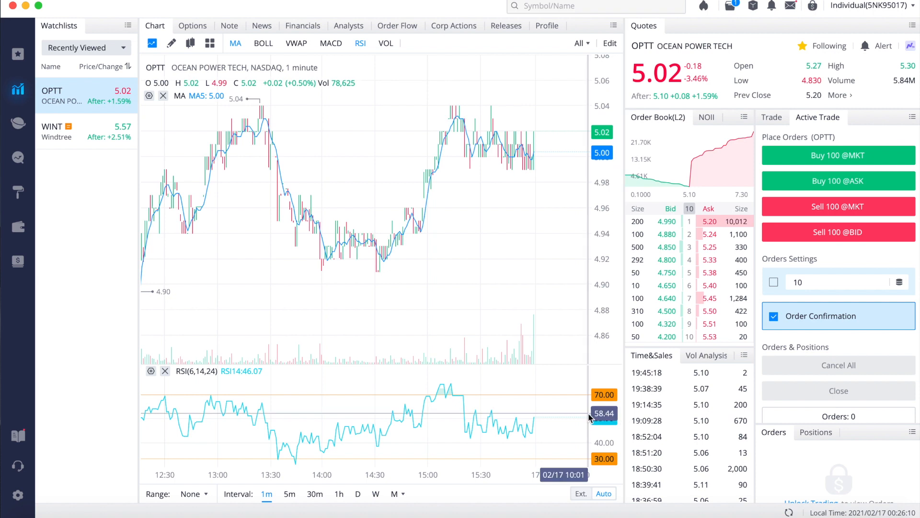
{"action": "mouse_move", "coordinate": [590, 412]}
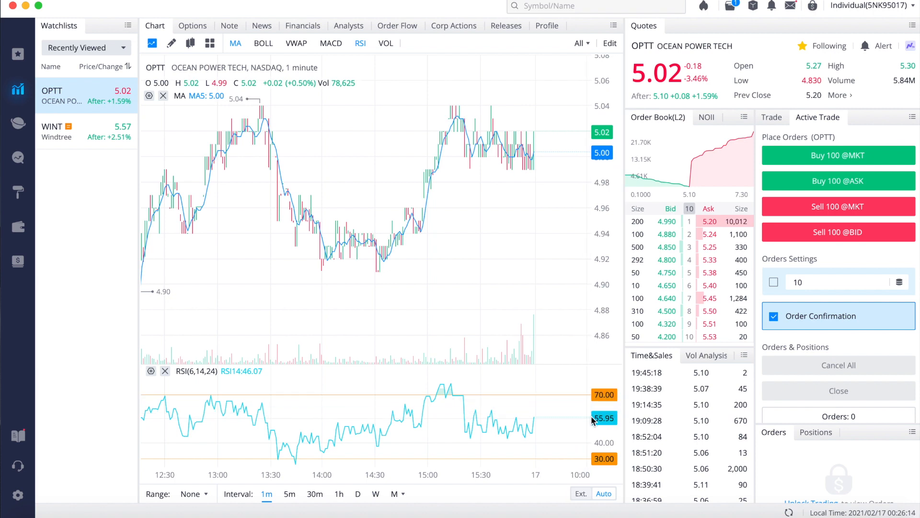
{"action": "mouse_move", "coordinate": [558, 429]}
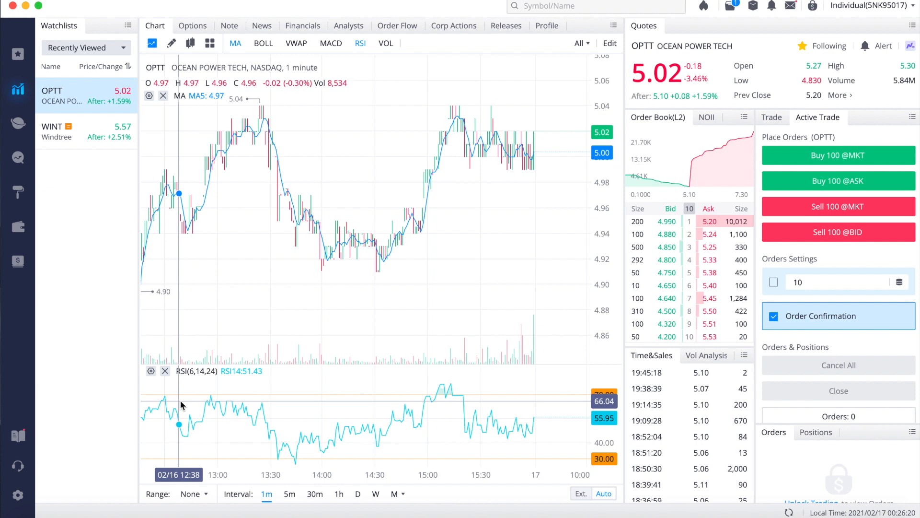
{"action": "mouse_move", "coordinate": [201, 402]}
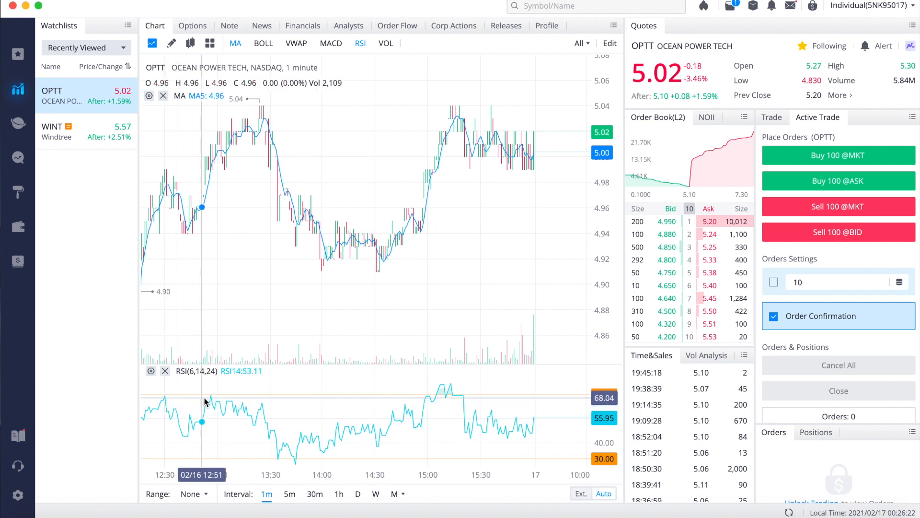
{"action": "mouse_move", "coordinate": [274, 395]}
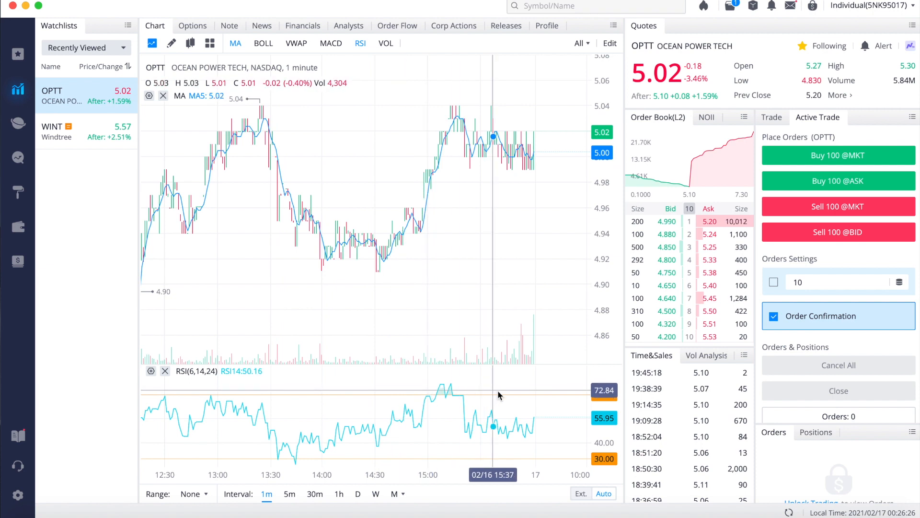
{"action": "mouse_move", "coordinate": [359, 397]}
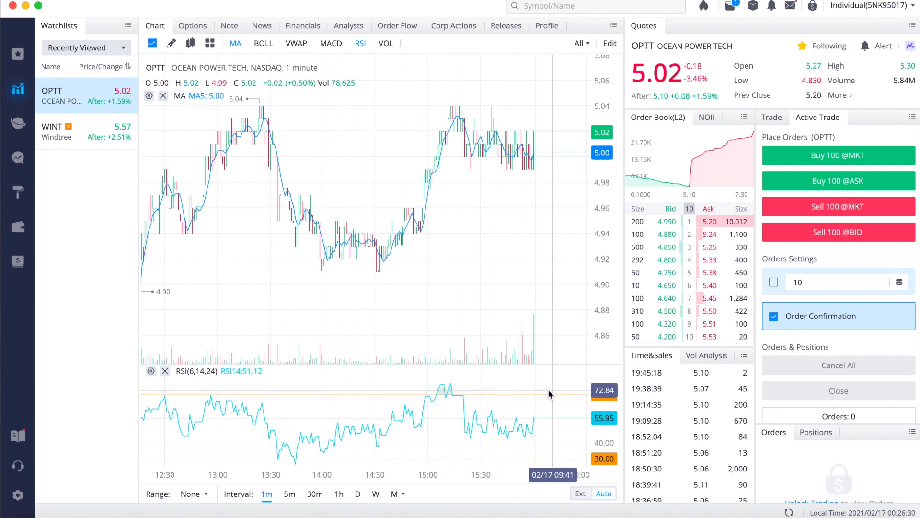
{"action": "mouse_move", "coordinate": [494, 419]}
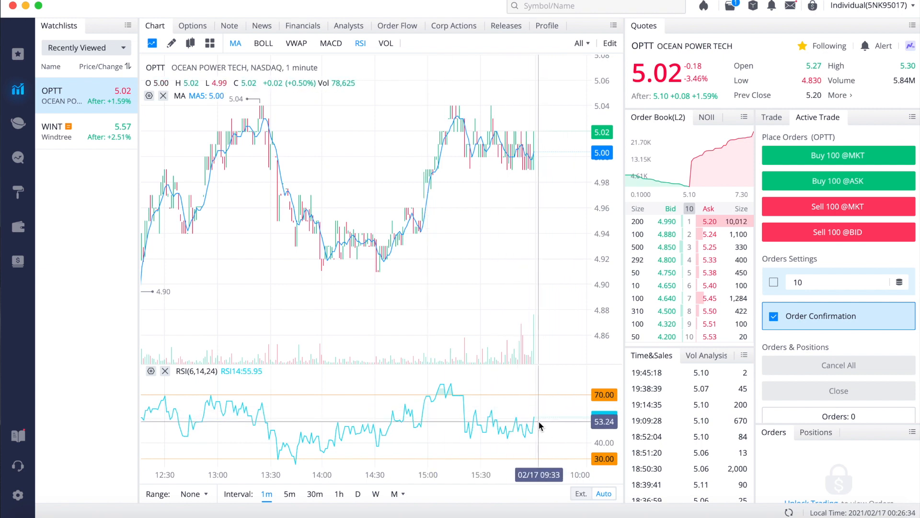
{"action": "mouse_move", "coordinate": [552, 456]}
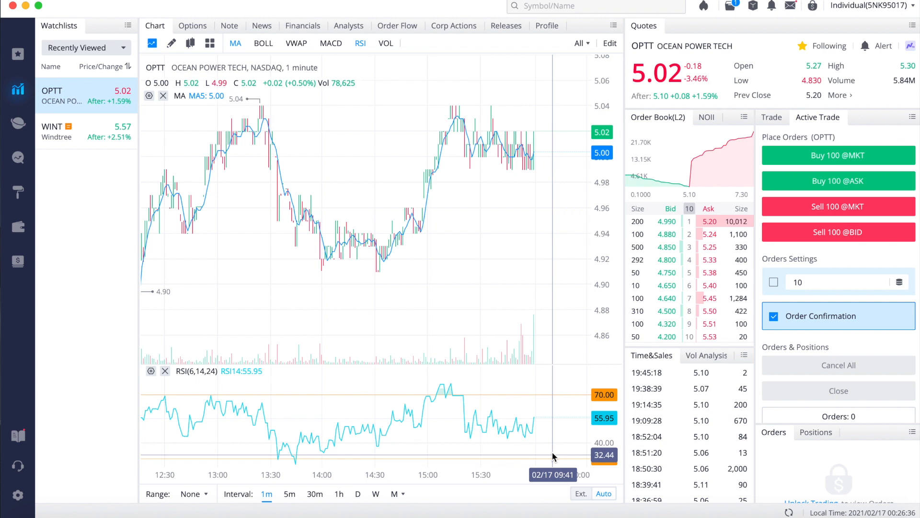
{"action": "mouse_move", "coordinate": [297, 449]}
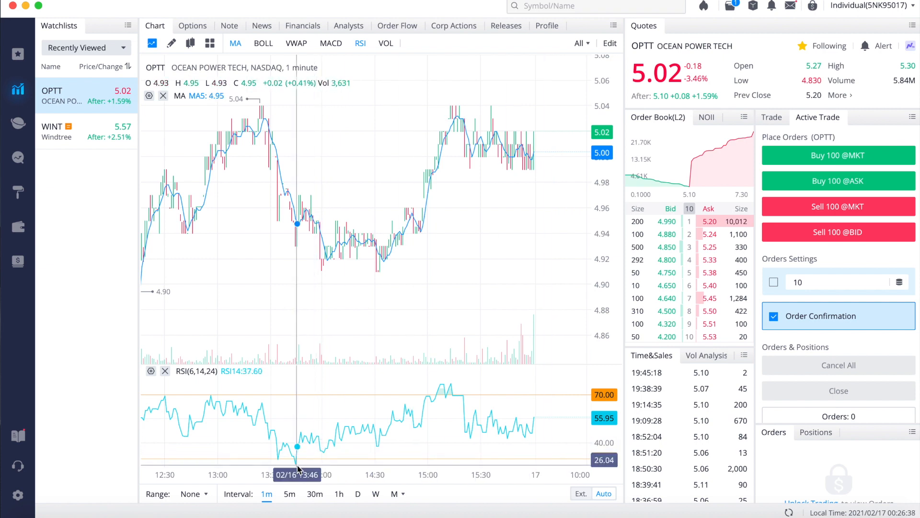
{"action": "mouse_move", "coordinate": [291, 457]}
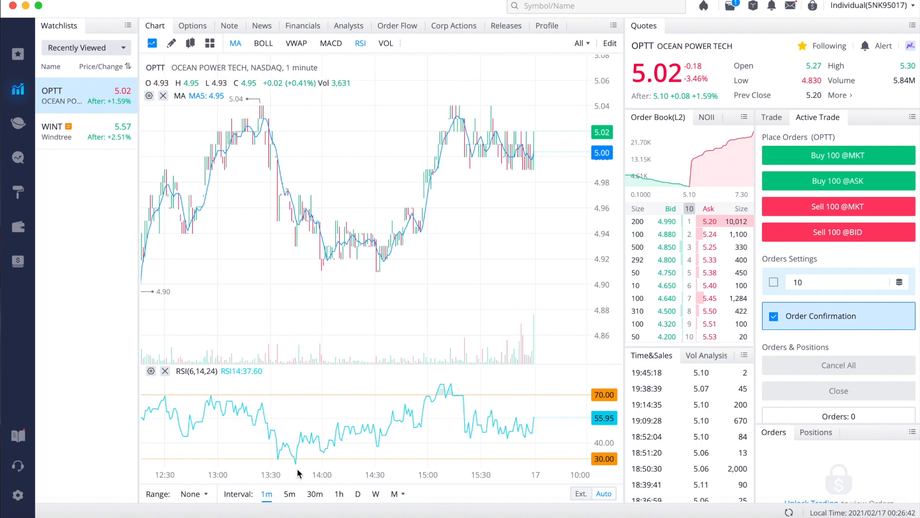
{"action": "mouse_move", "coordinate": [306, 299]}
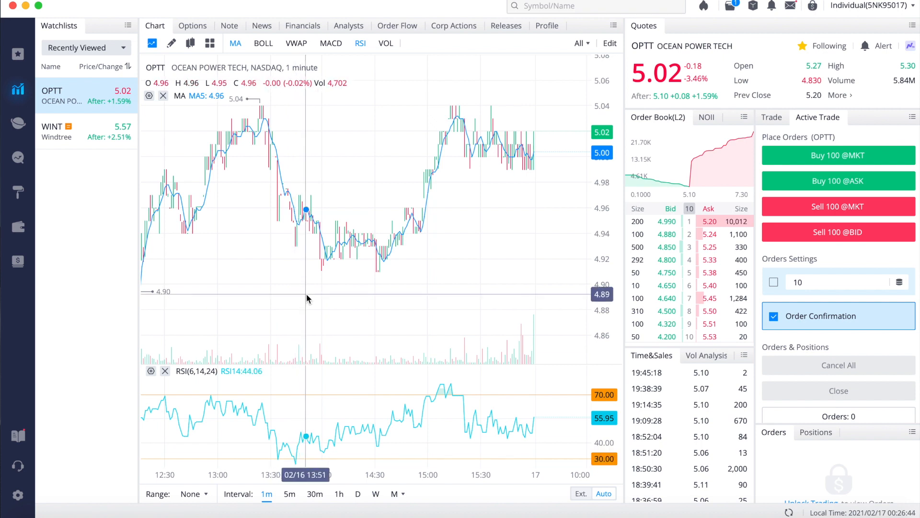
{"action": "mouse_move", "coordinate": [311, 276]}
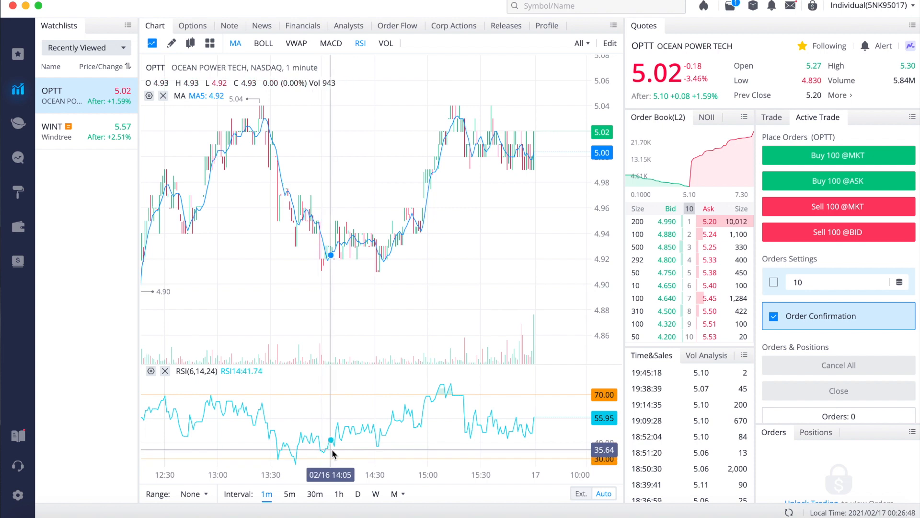
{"action": "mouse_move", "coordinate": [476, 433]}
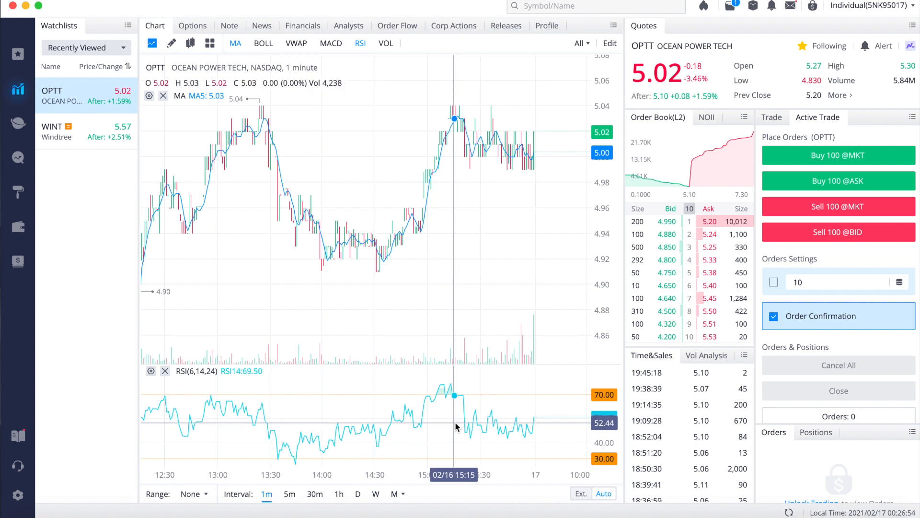
{"action": "mouse_move", "coordinate": [474, 276]}
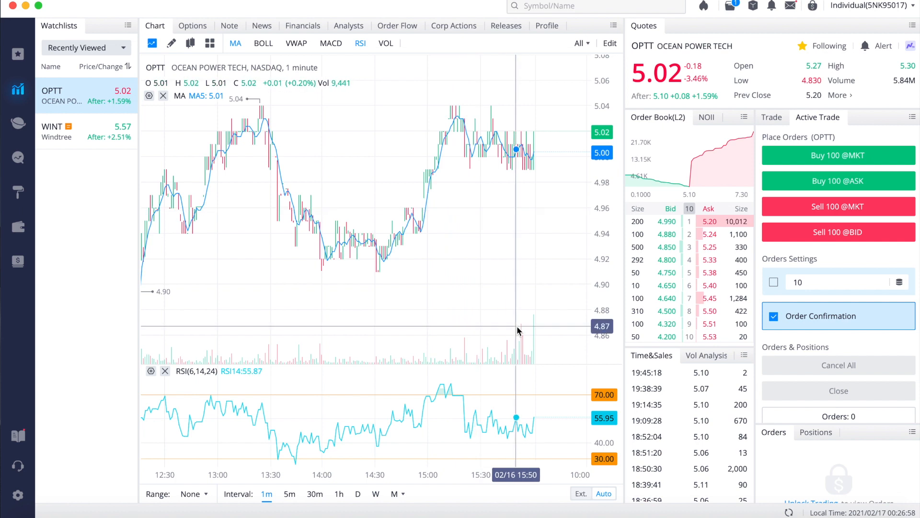
{"action": "mouse_move", "coordinate": [573, 293]}
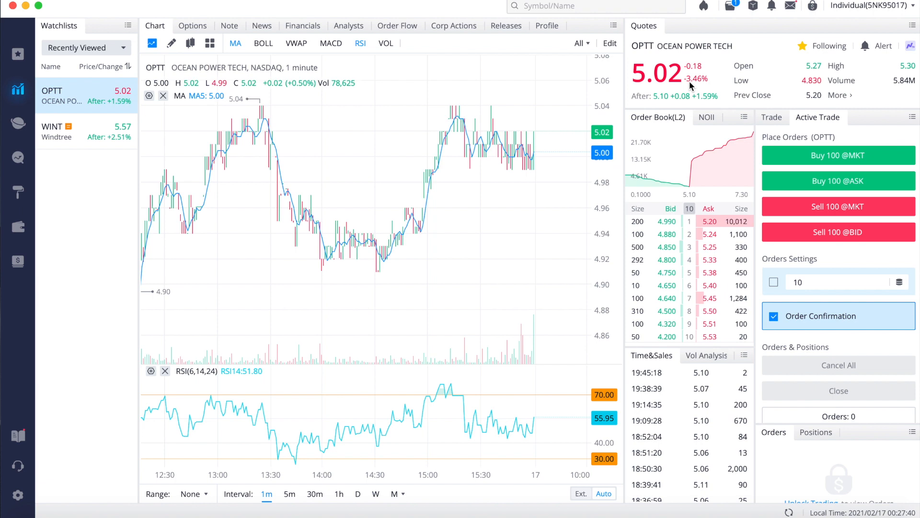
{"action": "mouse_move", "coordinate": [911, 94]}
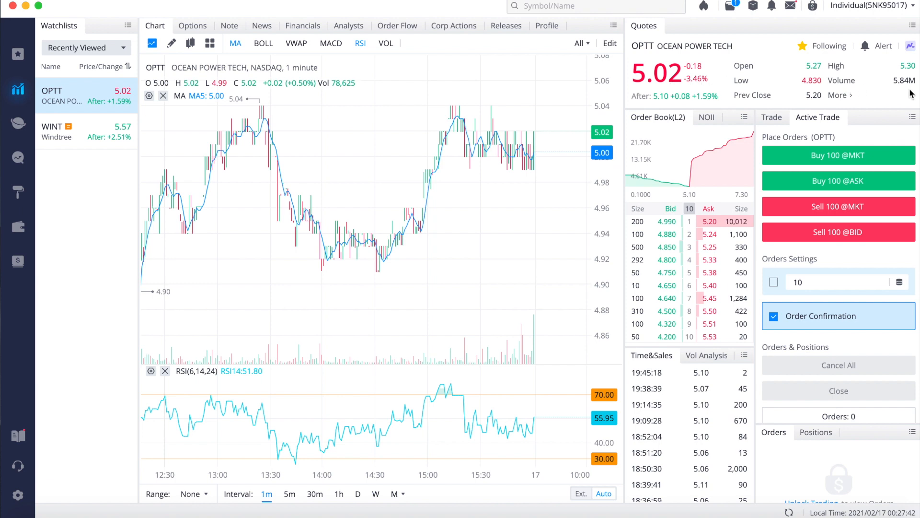
{"action": "mouse_move", "coordinate": [892, 81]}
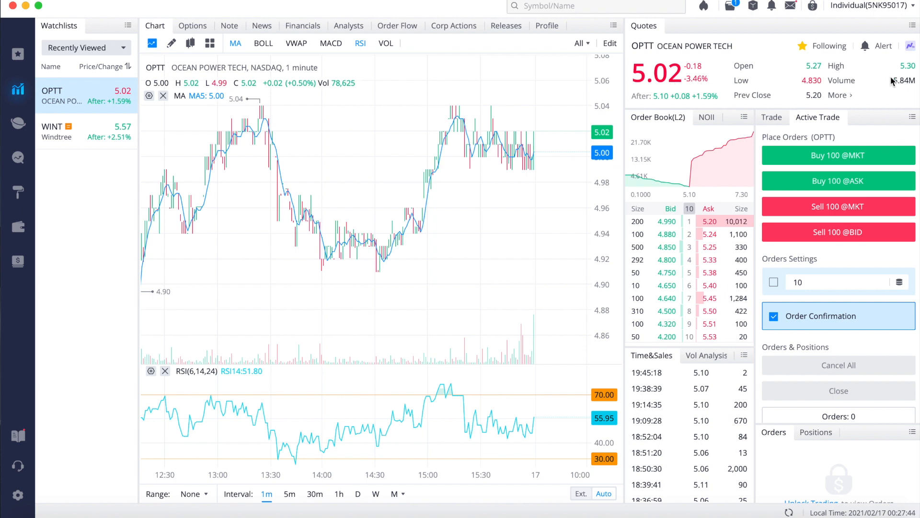
{"action": "mouse_move", "coordinate": [858, 84]}
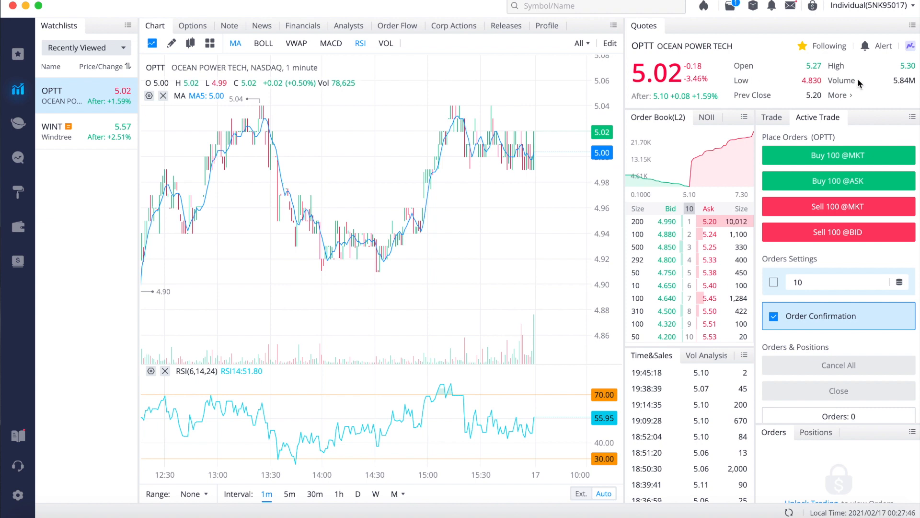
{"action": "mouse_move", "coordinate": [558, 113]}
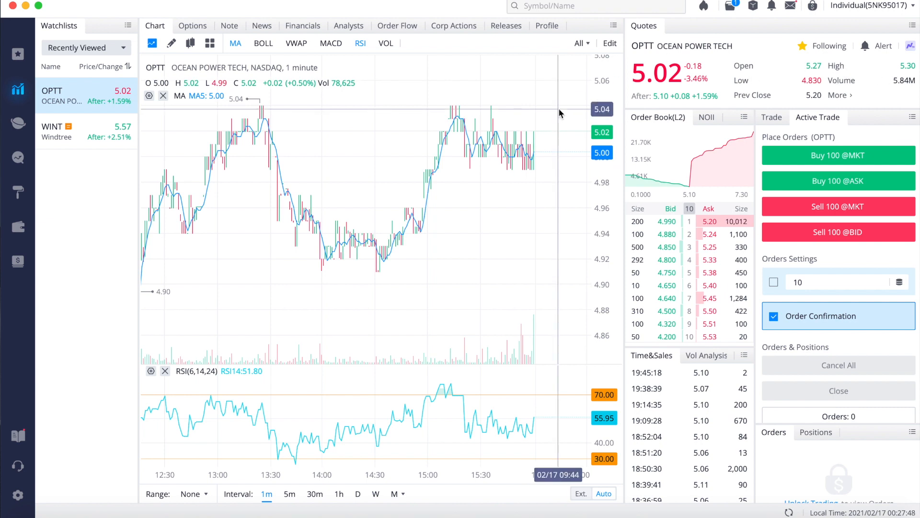
{"action": "mouse_move", "coordinate": [544, 433]}
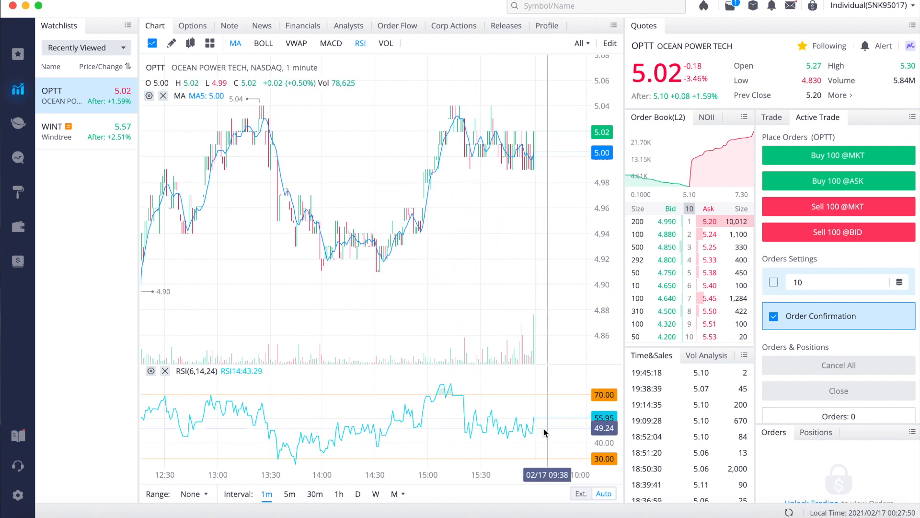
{"action": "mouse_move", "coordinate": [521, 419]}
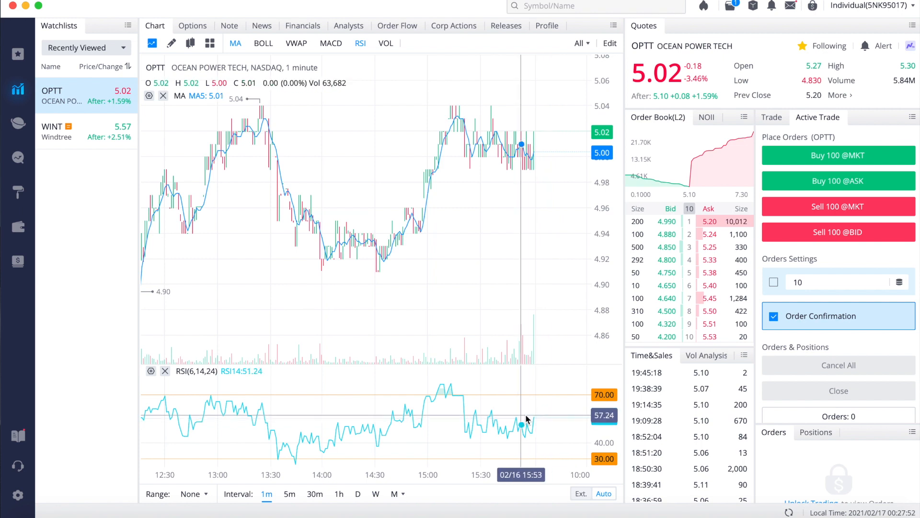
{"action": "mouse_move", "coordinate": [351, 419]}
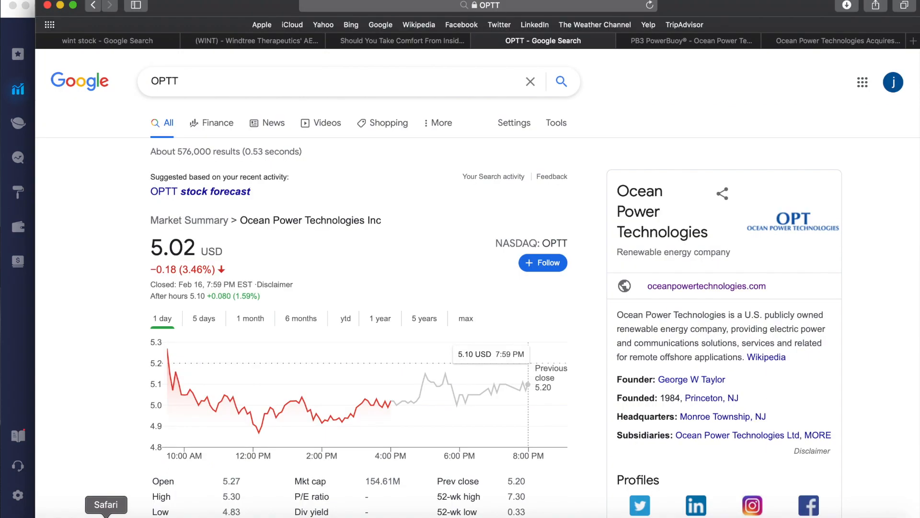
{"action": "mouse_move", "coordinate": [382, 409]}
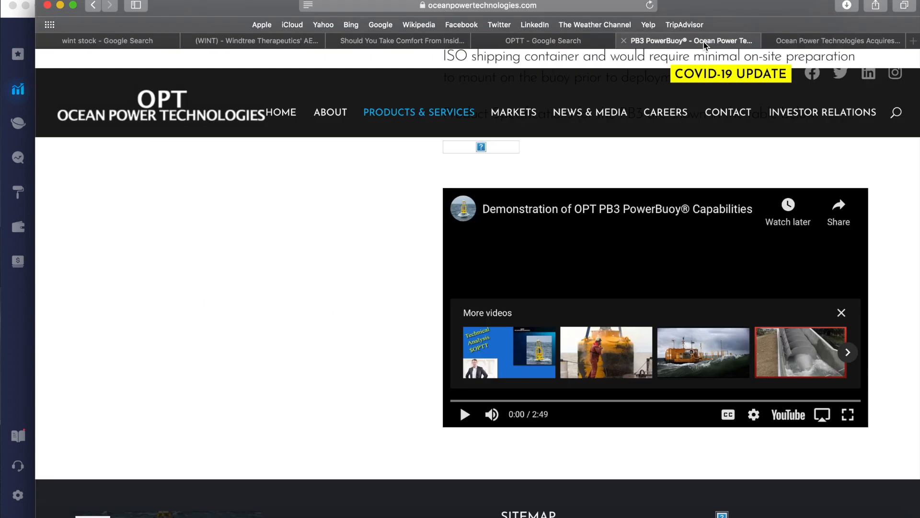
Bring up the Ocean Power Technologies PB3 PowerBuoy page in Safari.
{"action": "left_click", "coordinate": [464, 414]}
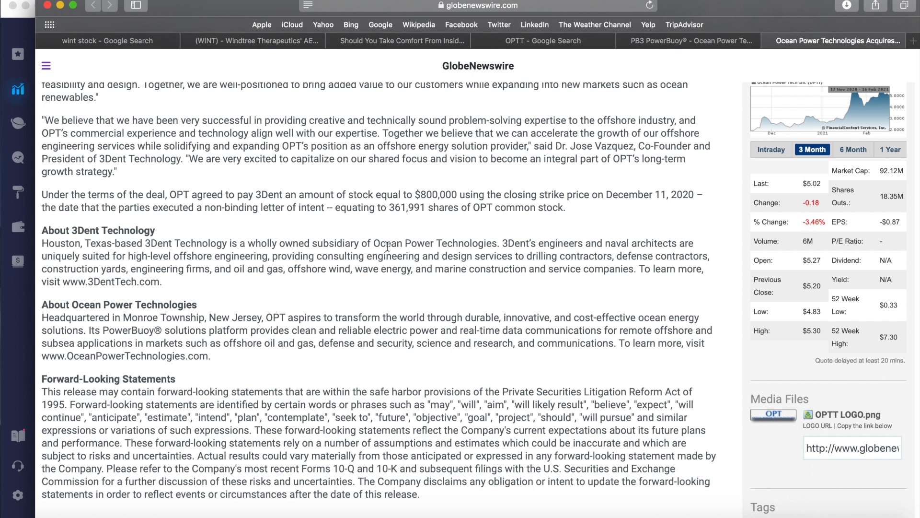
{"action": "mouse_move", "coordinate": [253, 272]}
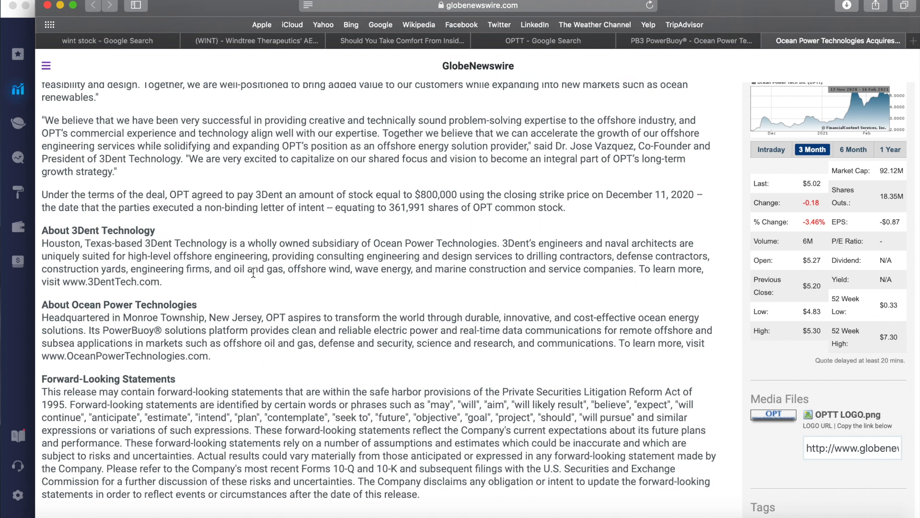
{"action": "mouse_move", "coordinate": [512, 203]}
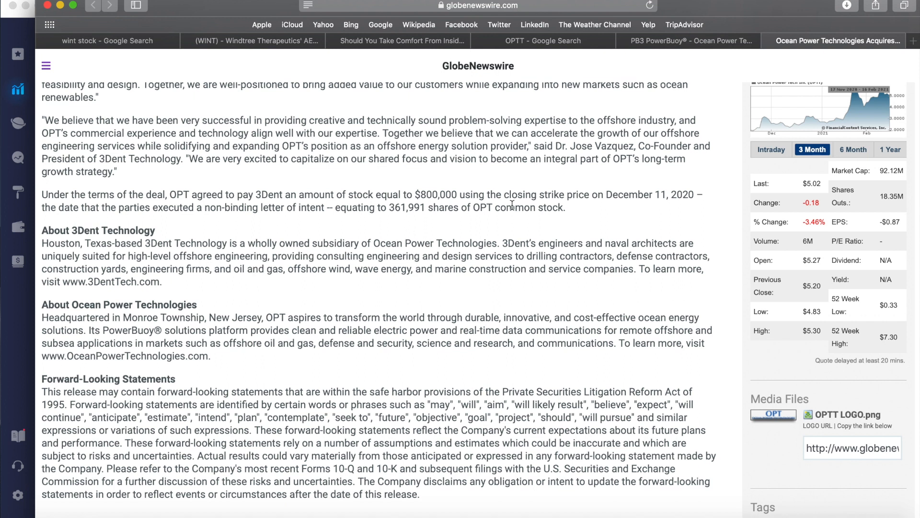
{"action": "mouse_move", "coordinate": [460, 230]}
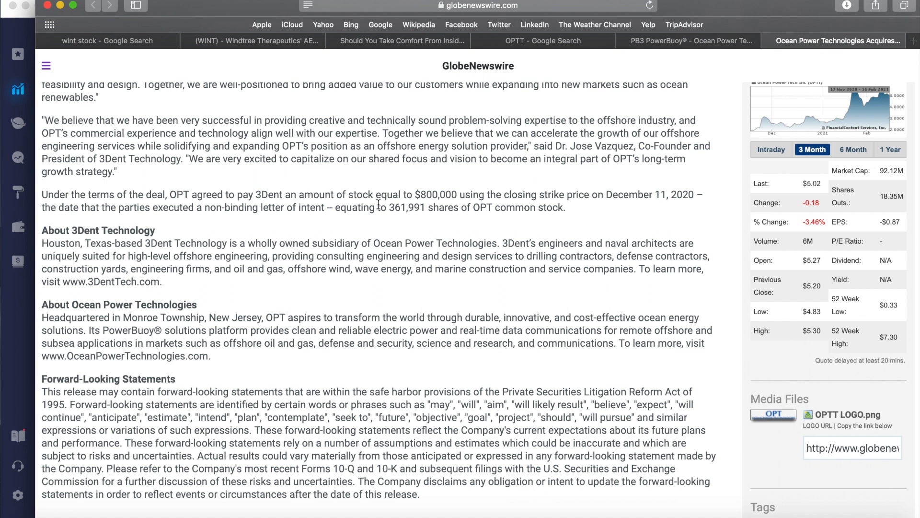
{"action": "mouse_move", "coordinate": [562, 58]}
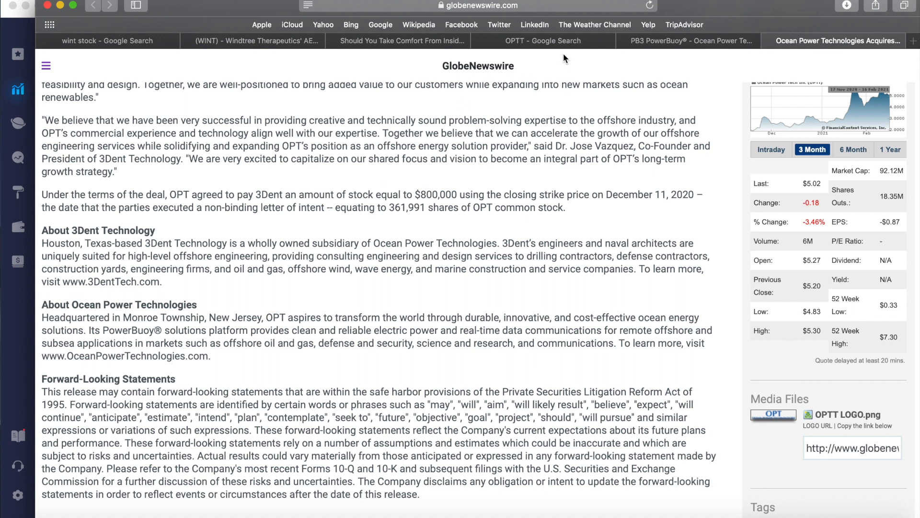
Recheck the Windtree AEROSURF patent article and wint stock results, then return to OPTT results.
{"action": "left_click", "coordinate": [542, 41]}
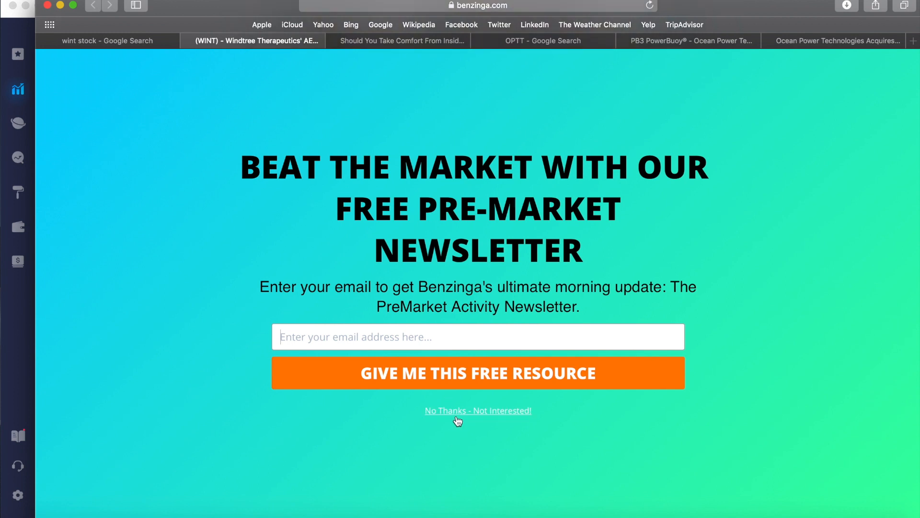
{"action": "left_click", "coordinate": [478, 410]}
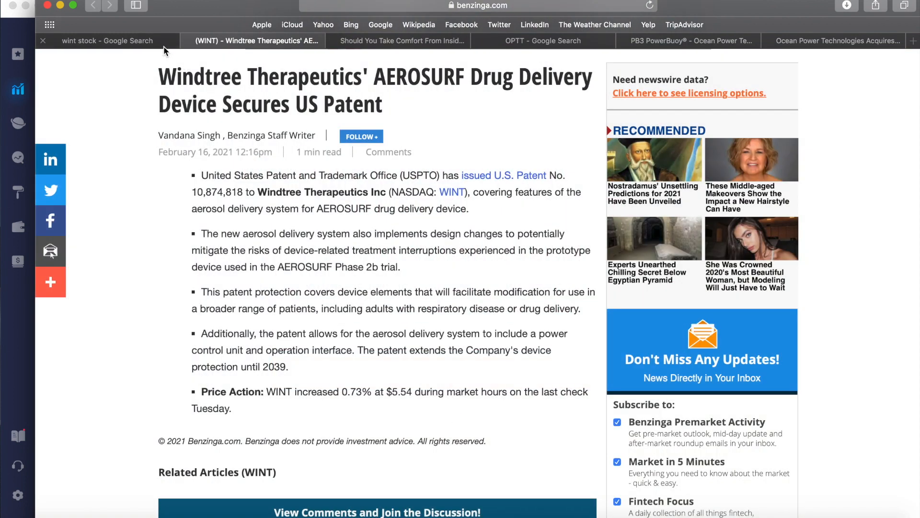
{"action": "left_click", "coordinate": [107, 40]}
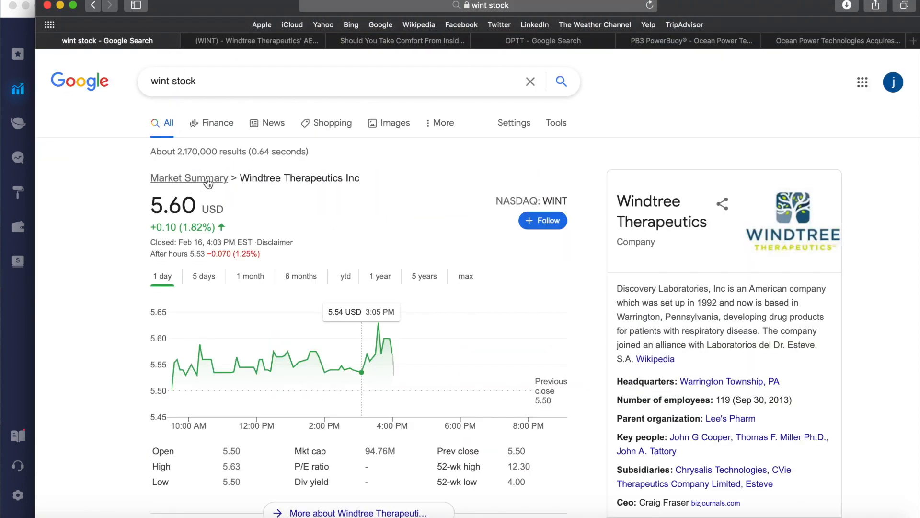
{"action": "mouse_move", "coordinate": [264, 152]}
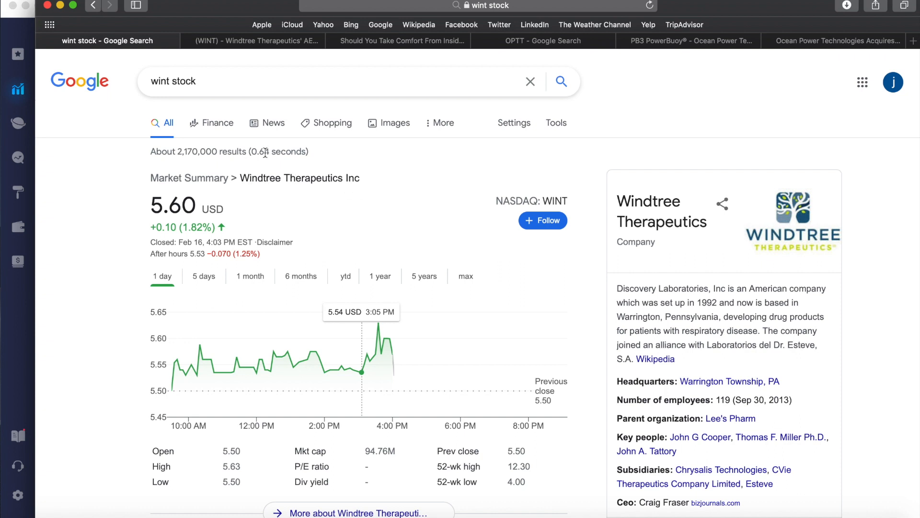
{"action": "left_click", "coordinate": [167, 89]}
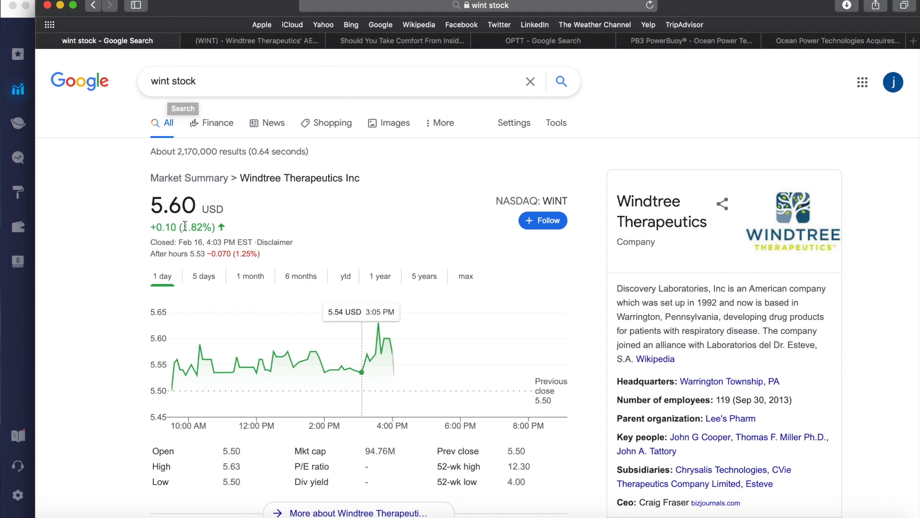
{"action": "left_click", "coordinate": [542, 41]}
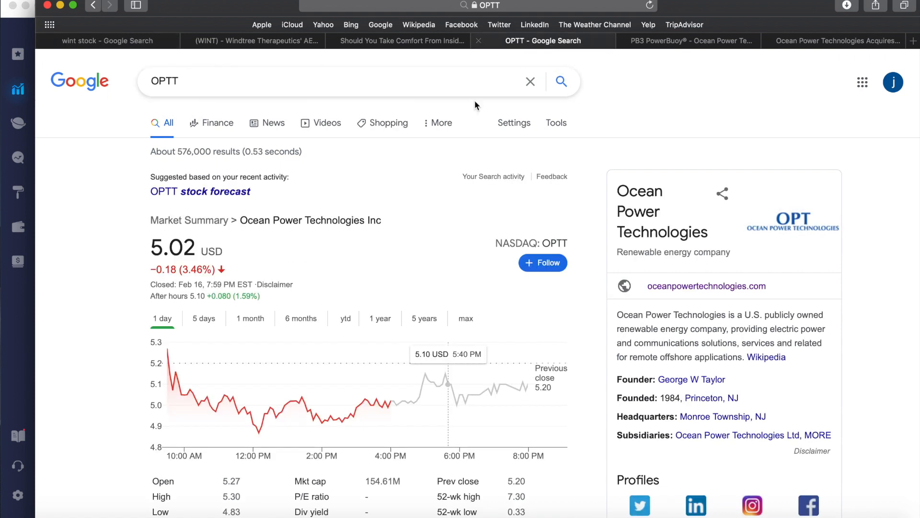
{"action": "mouse_move", "coordinate": [444, 122]}
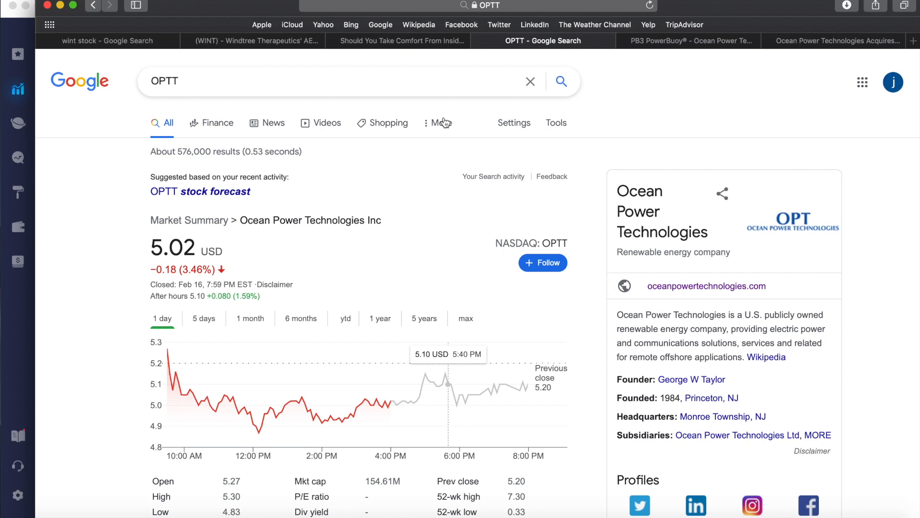
{"action": "mouse_move", "coordinate": [443, 123]}
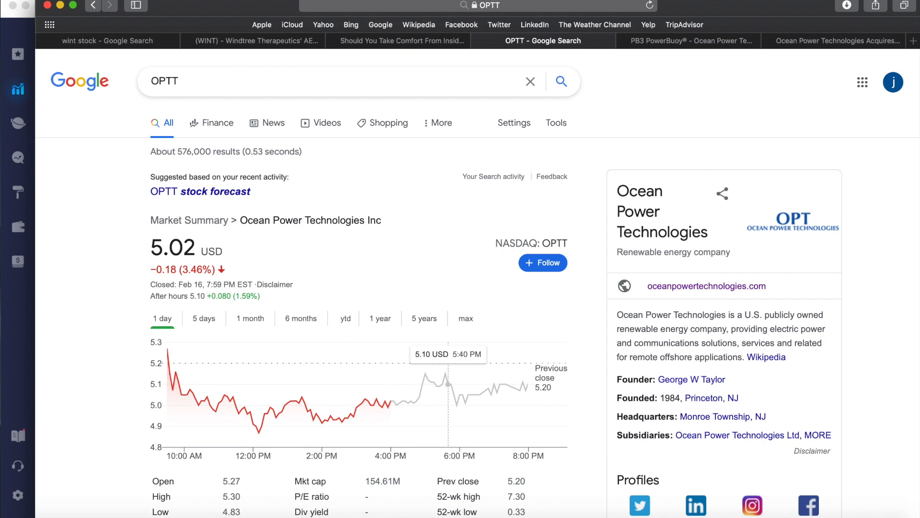